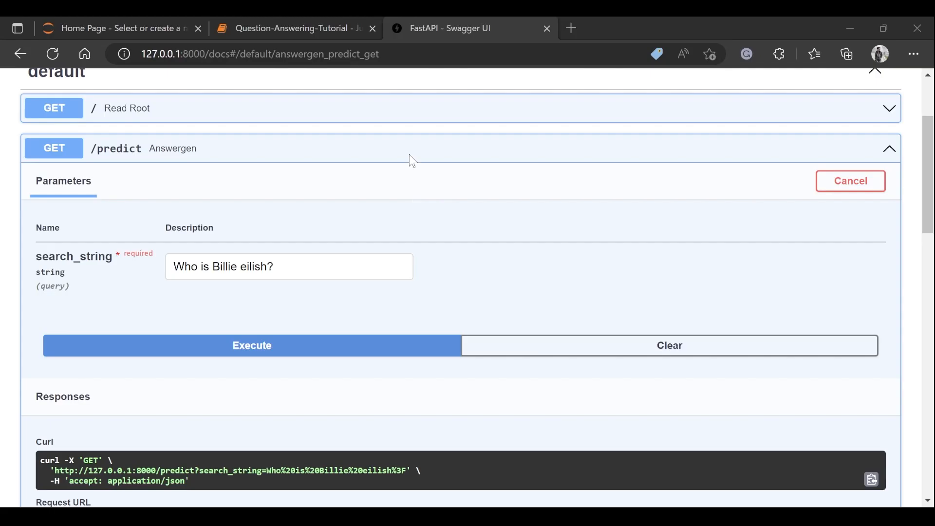
# Bring up the Swagger UI docs tab and scroll down through the endpoint list.
pyautogui.click(292, 28)
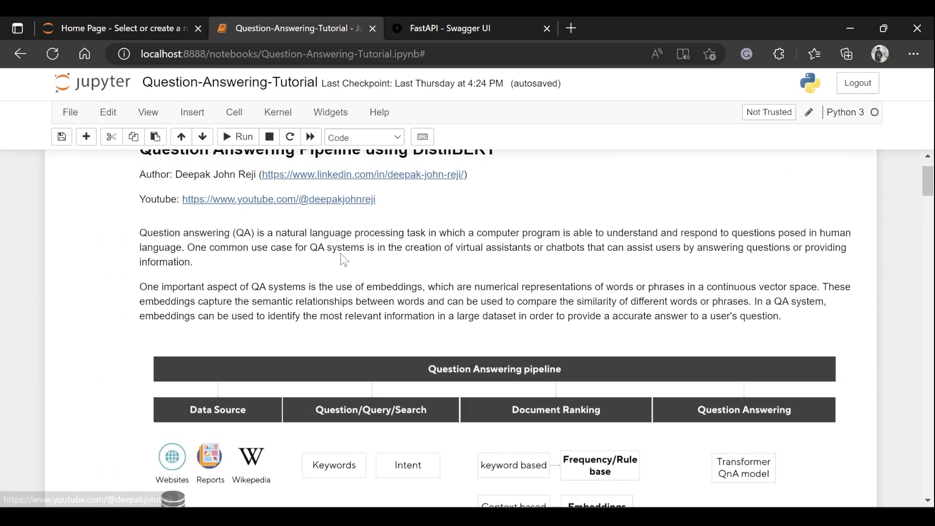
pyautogui.scroll(-3)
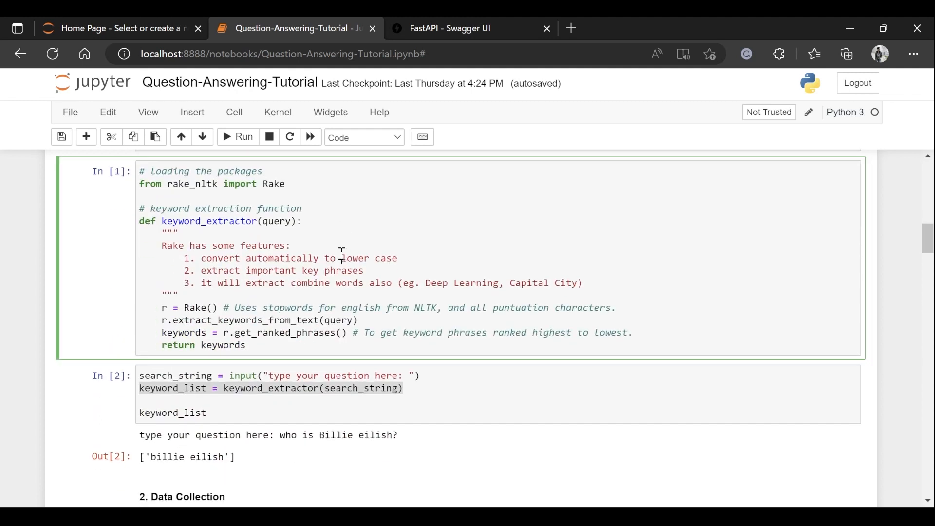
pyautogui.scroll(-3)
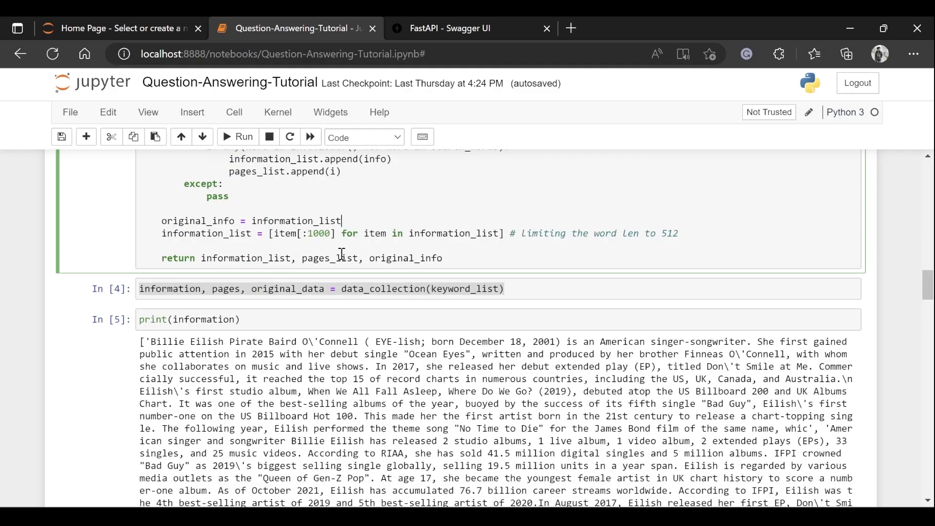
pyautogui.scroll(-3)
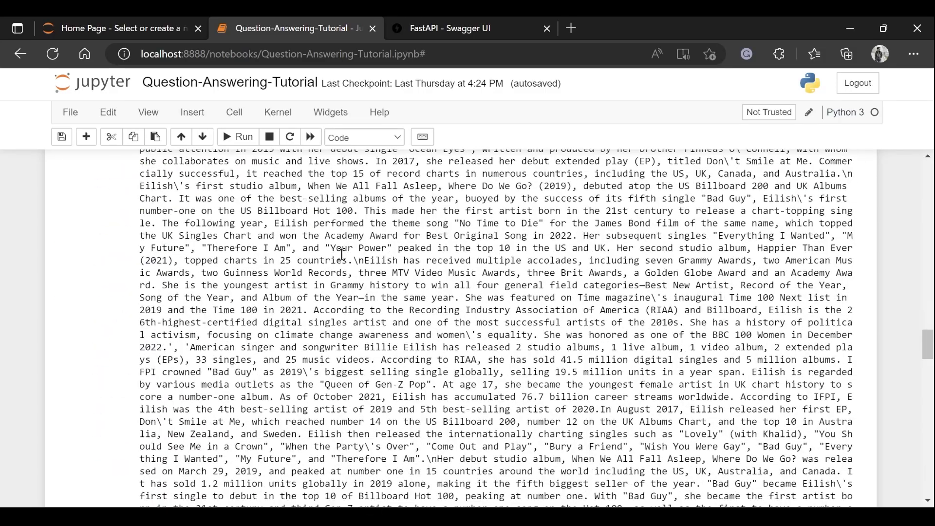
pyautogui.scroll(-3)
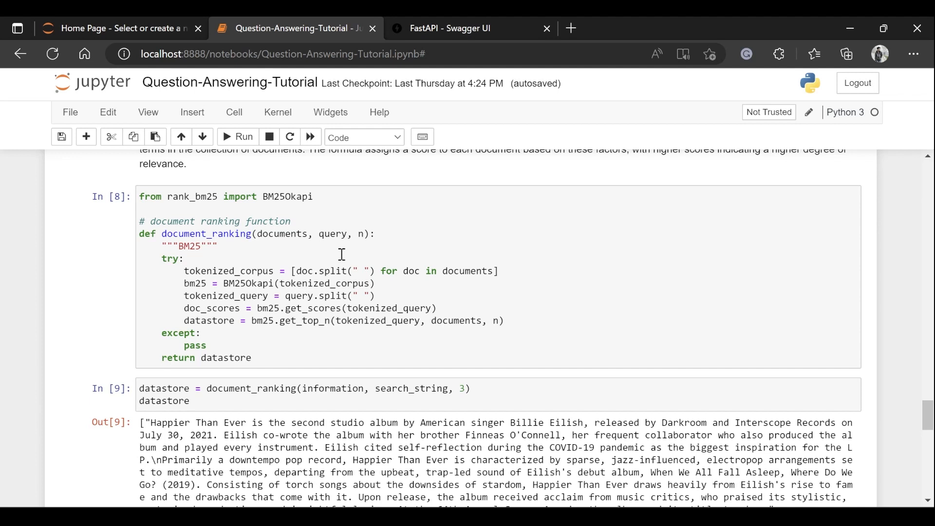
pyautogui.moveTo(659, 339)
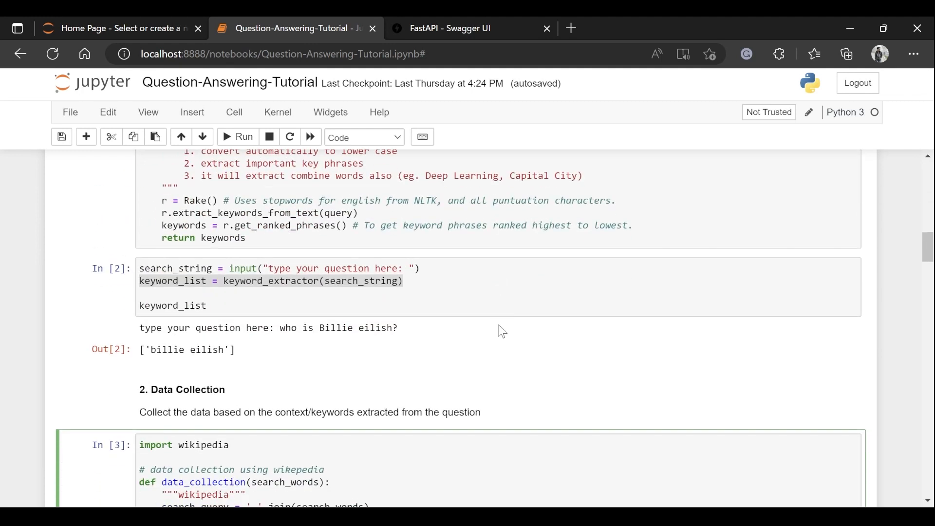
pyautogui.scroll(-3)
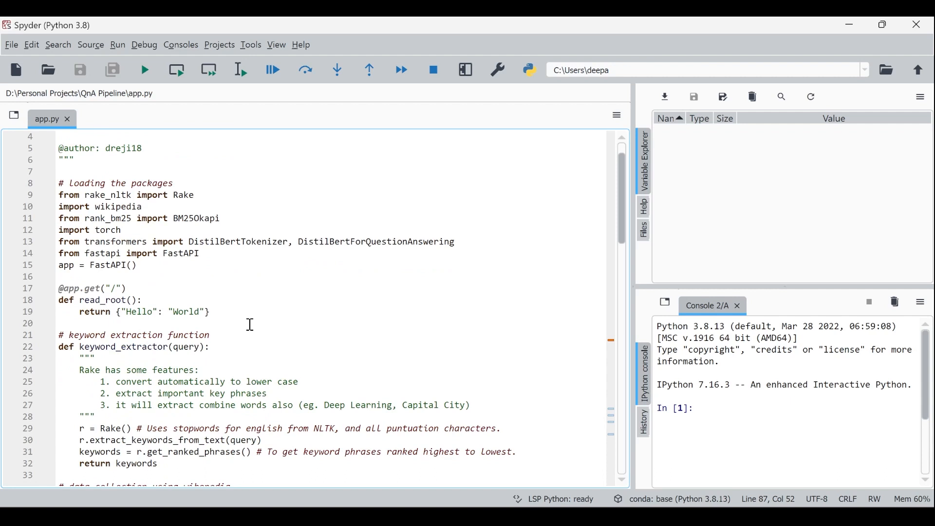
pyautogui.moveTo(223, 229)
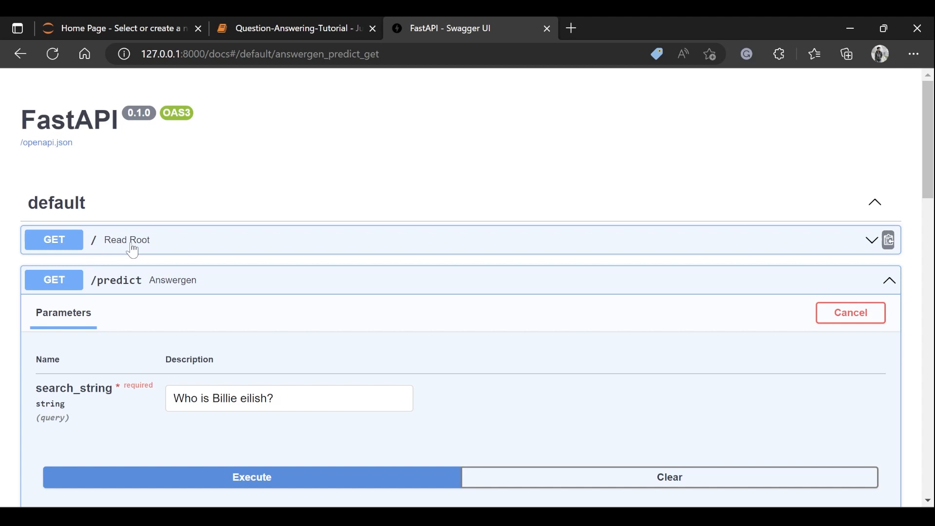
# Run GET / Read Root with Try it out and Execute, showing its curl command and request URL.
pyautogui.click(126, 239)
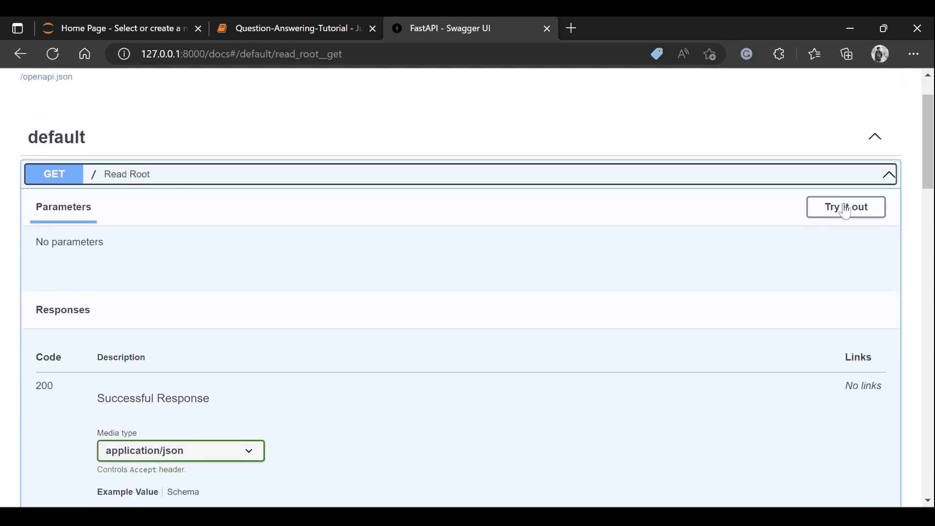
pyautogui.click(845, 206)
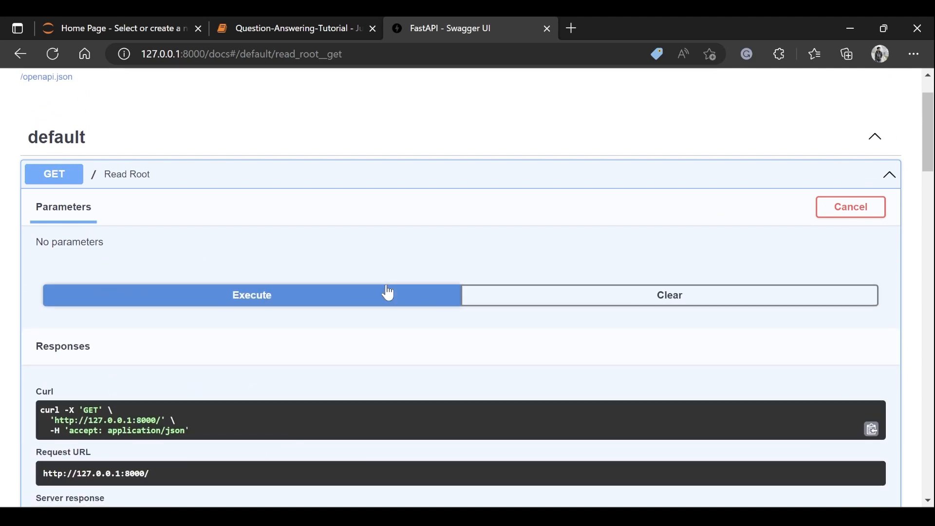
pyautogui.click(252, 295)
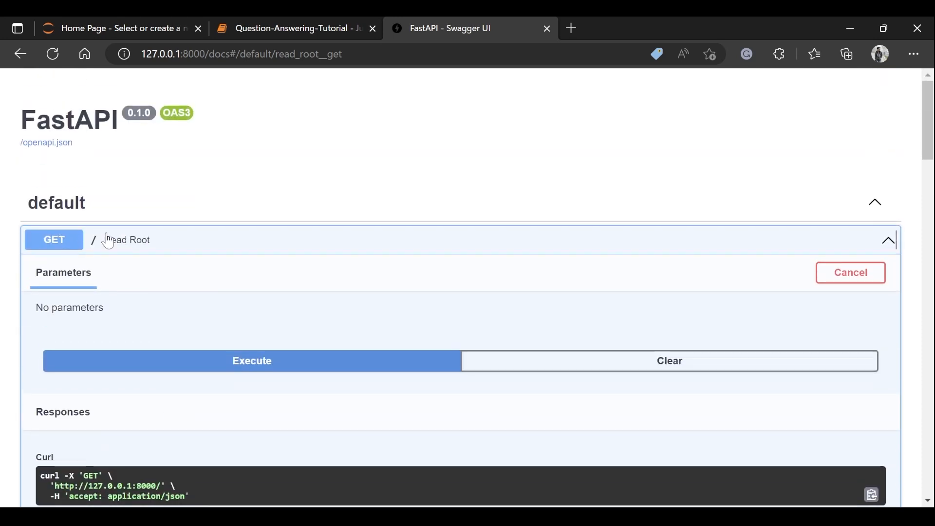
pyautogui.click(117, 281)
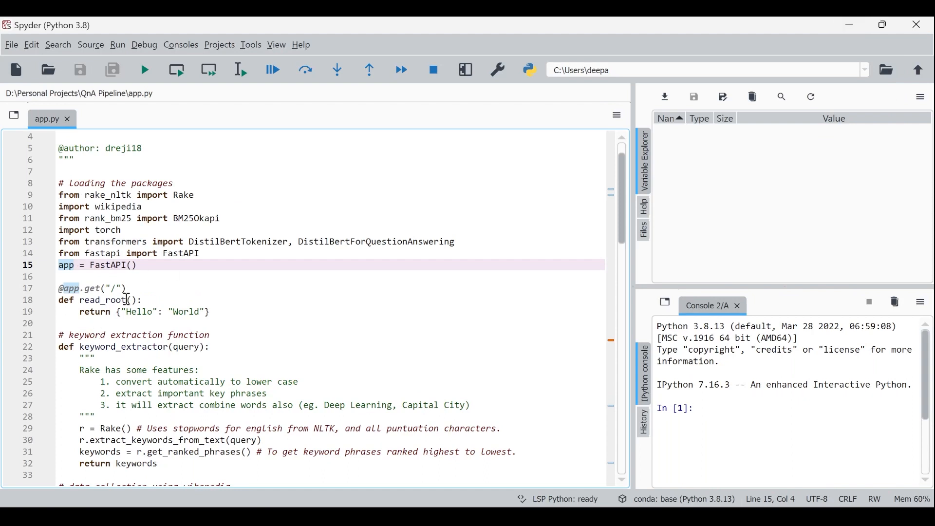
pyautogui.moveTo(175, 294)
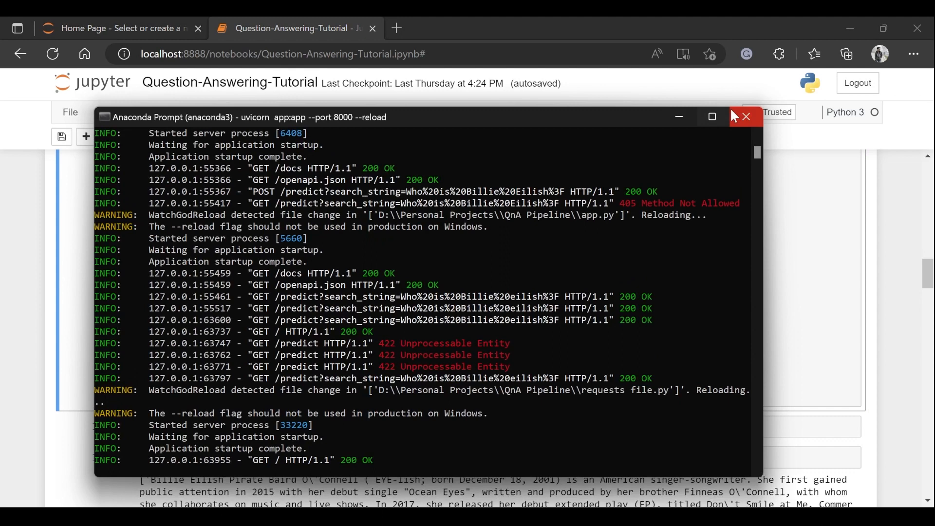
pyautogui.click(746, 117)
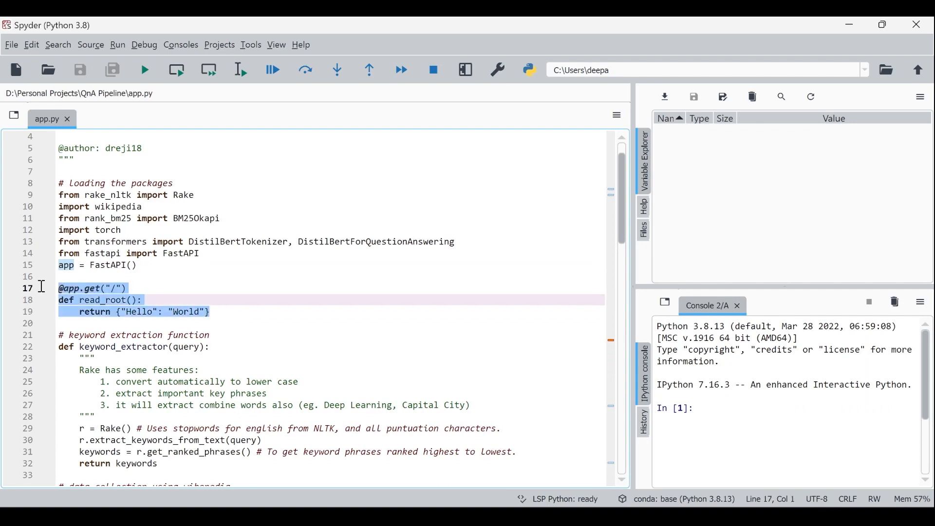
pyautogui.click(129, 288)
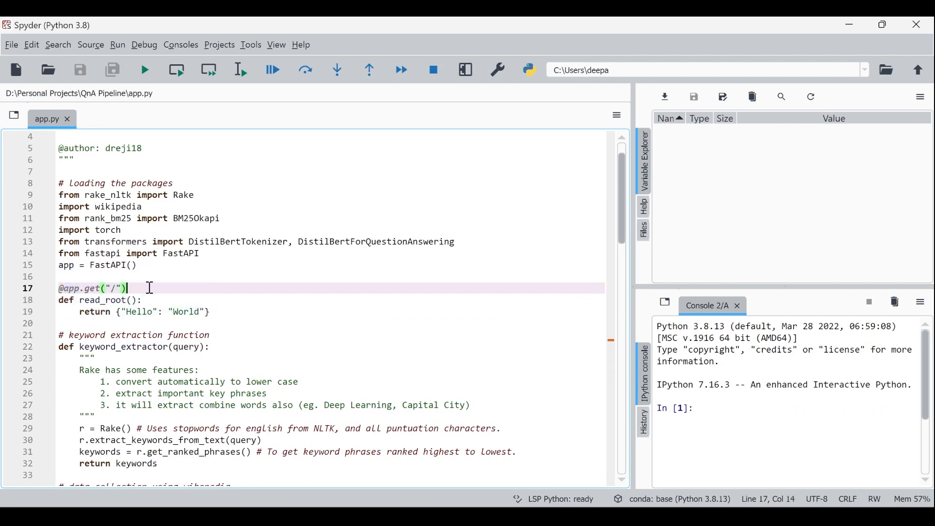
pyautogui.scroll(-3)
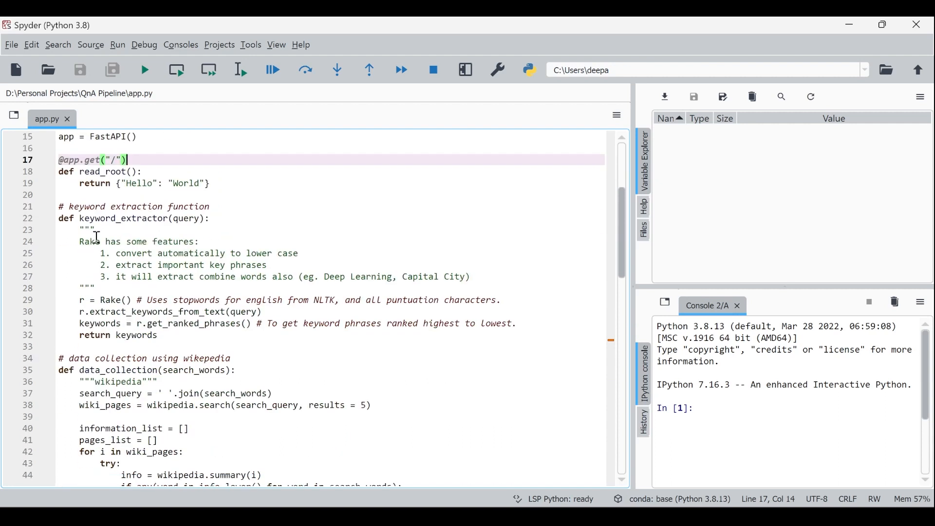
pyautogui.scroll(-3)
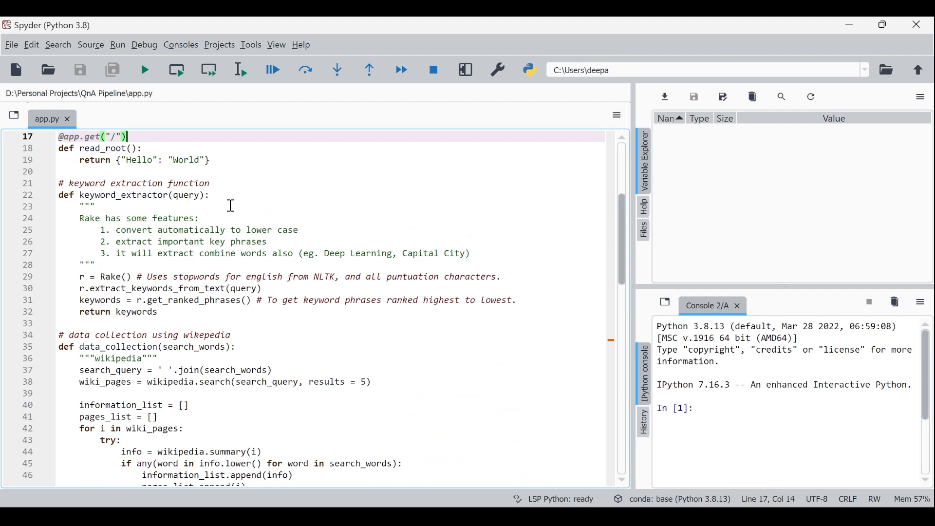
pyautogui.scroll(-3)
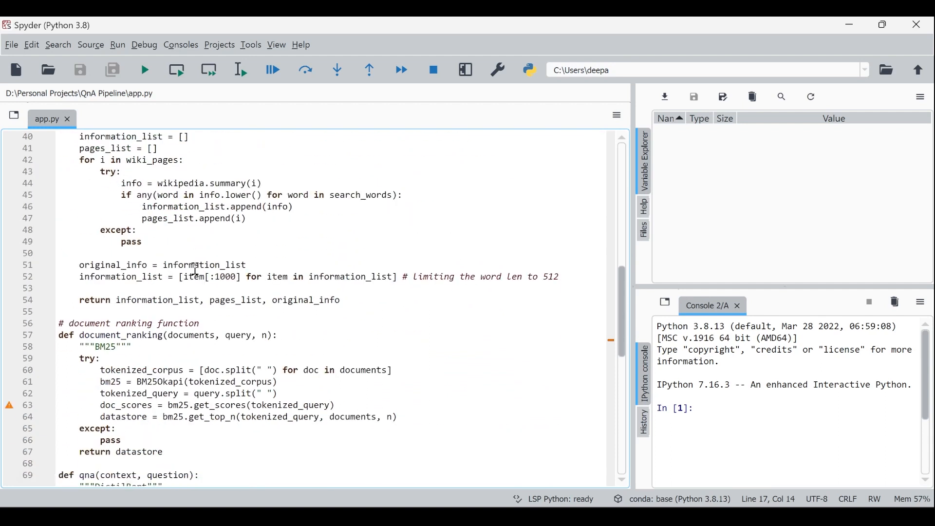
pyautogui.scroll(-3)
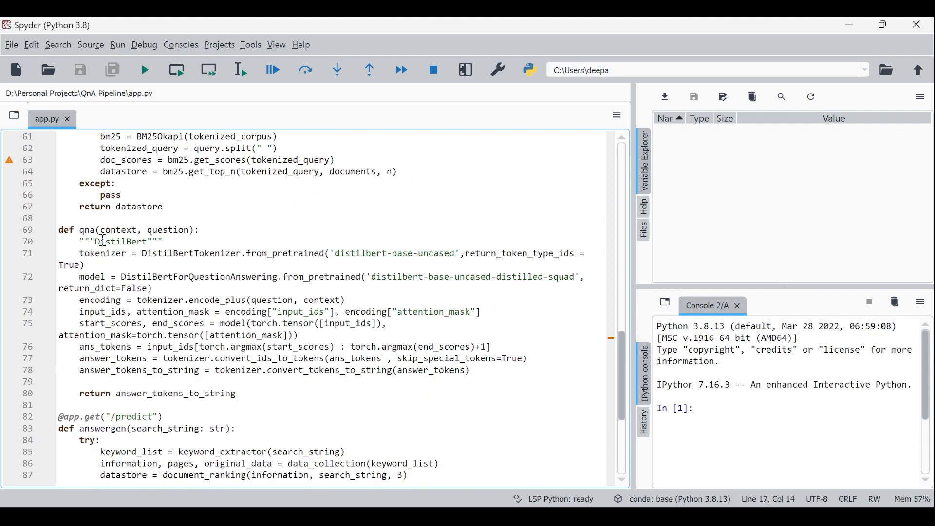
pyautogui.scroll(-3)
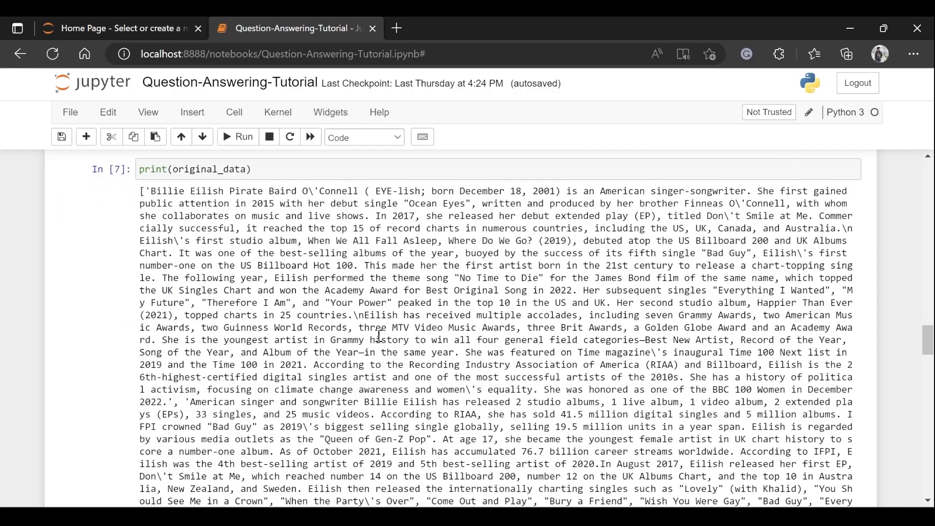
pyautogui.scroll(-3)
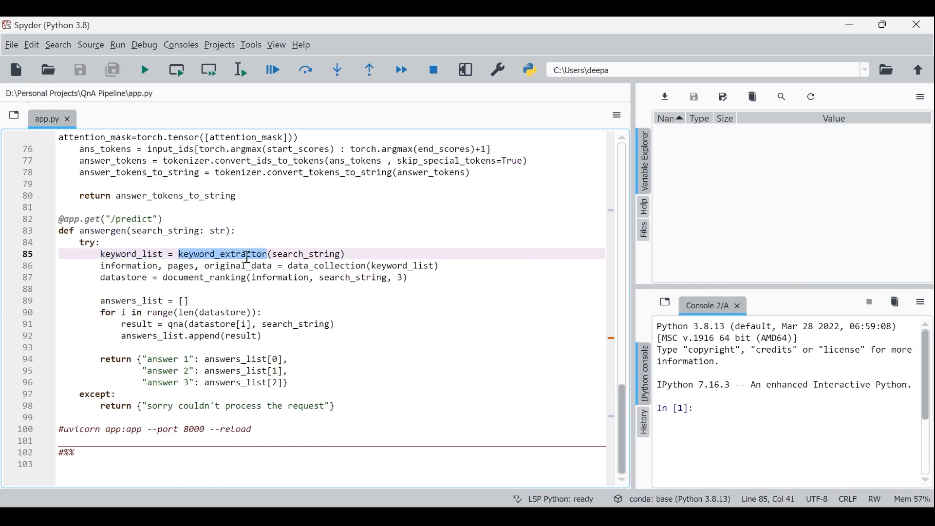
pyautogui.moveTo(376, 266)
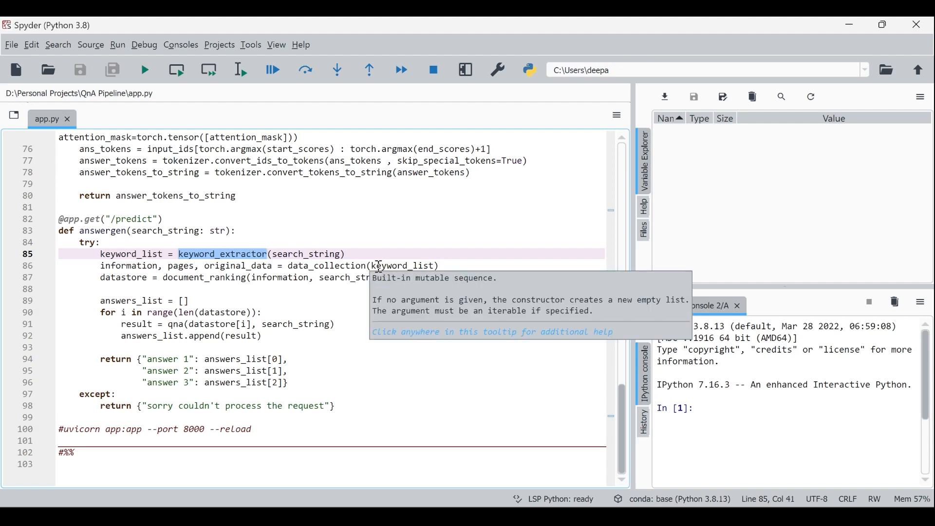
pyautogui.moveTo(210, 277)
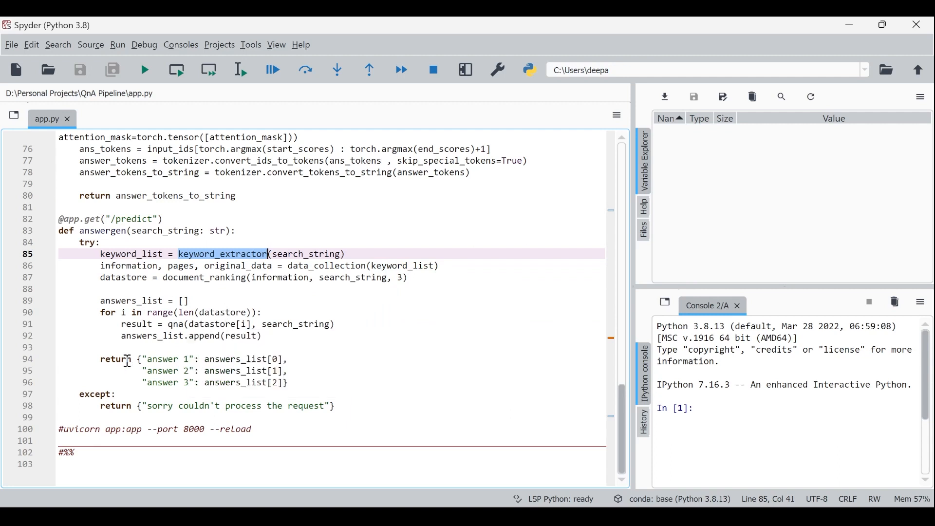
pyautogui.moveTo(301, 386)
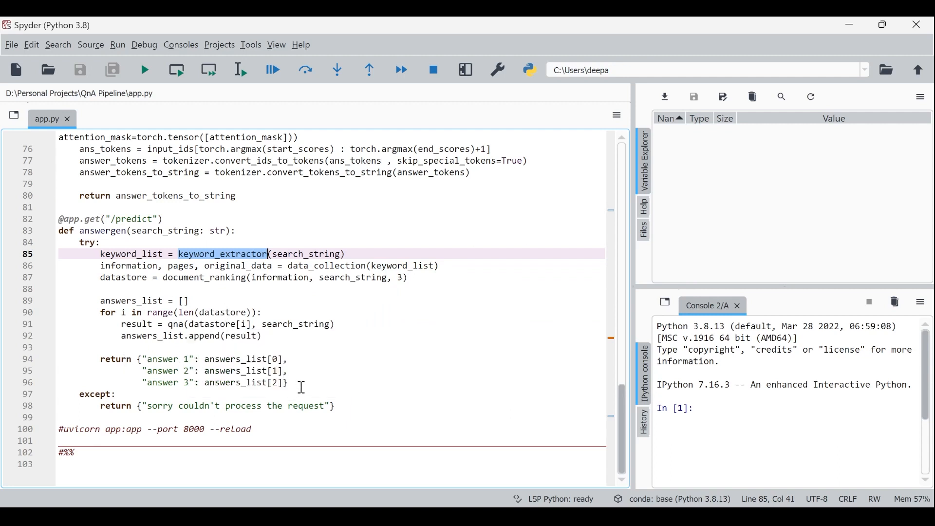
pyautogui.moveTo(244, 359)
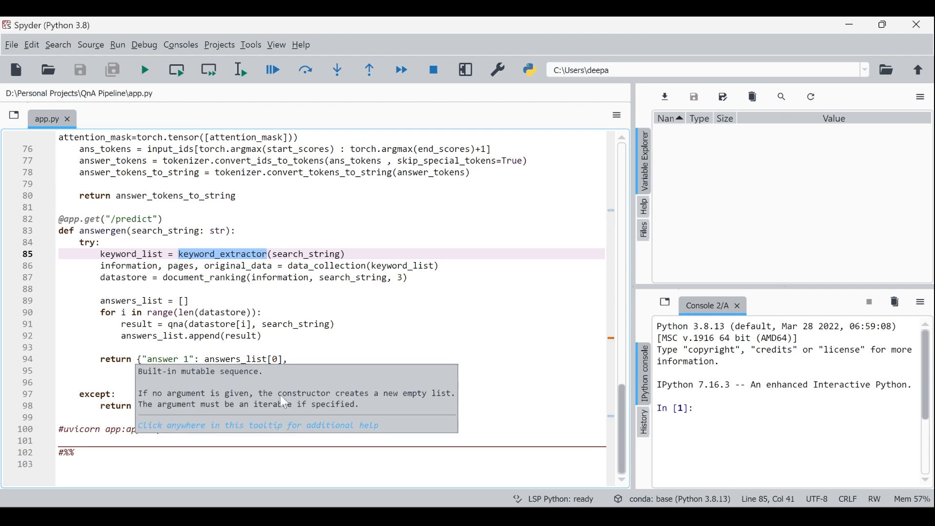
pyautogui.moveTo(141, 324)
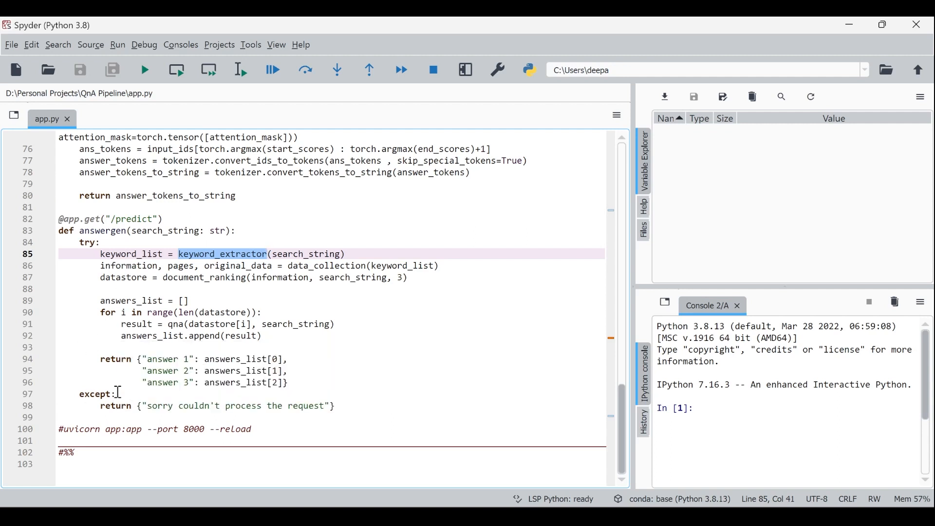
pyautogui.moveTo(232, 290)
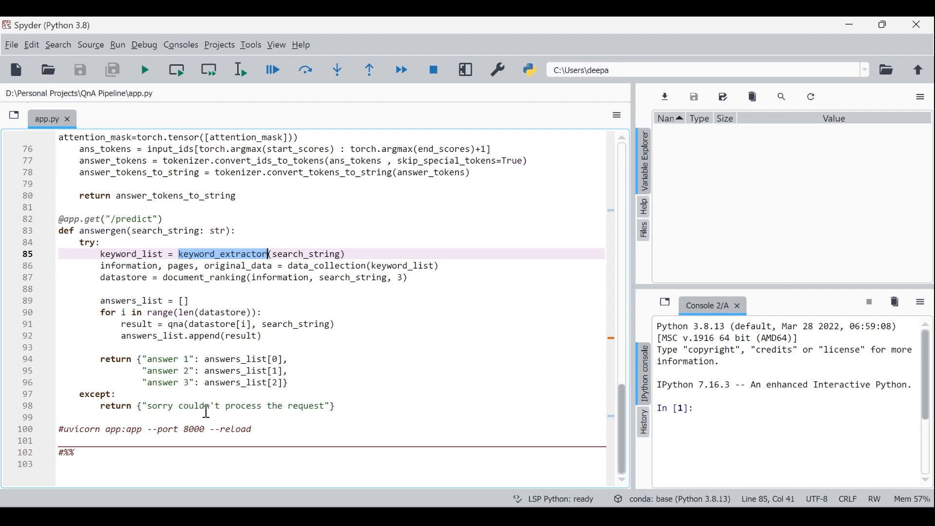
pyautogui.moveTo(222, 345)
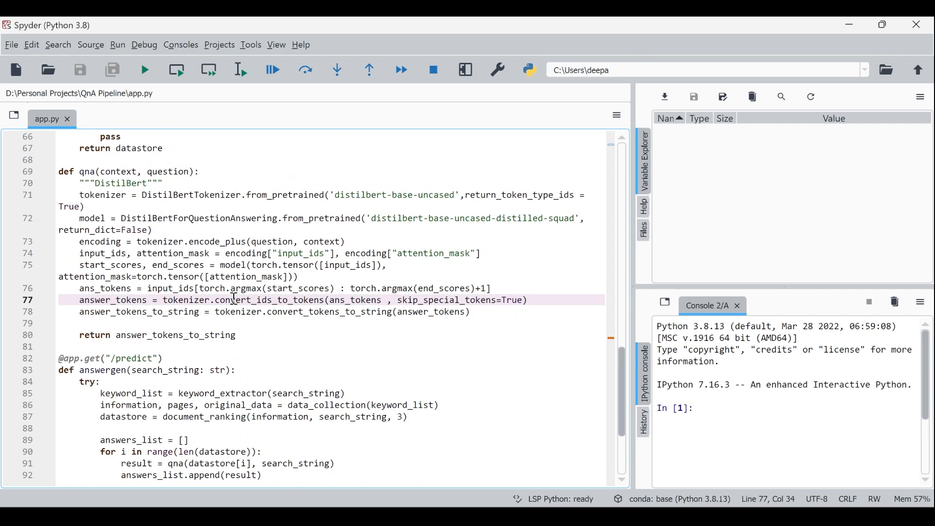
pyautogui.scroll(-3)
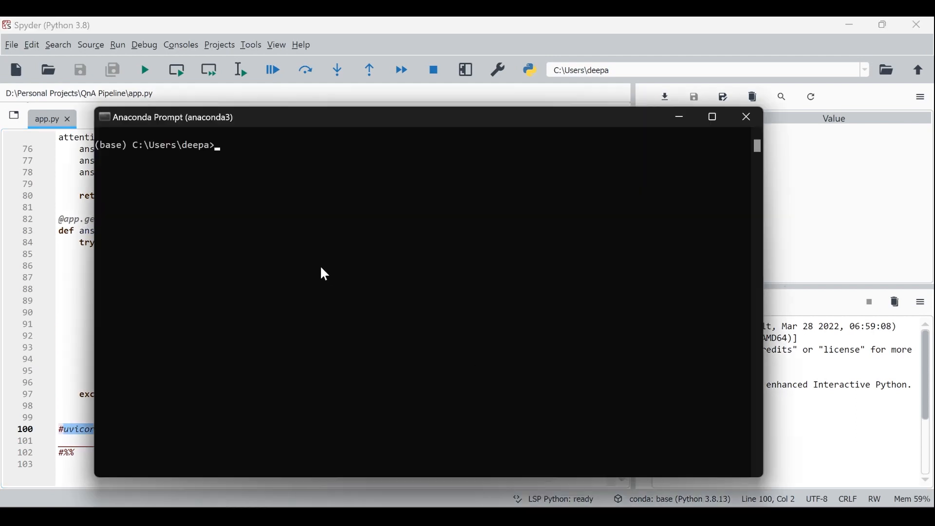
pyautogui.moveTo(284, 206)
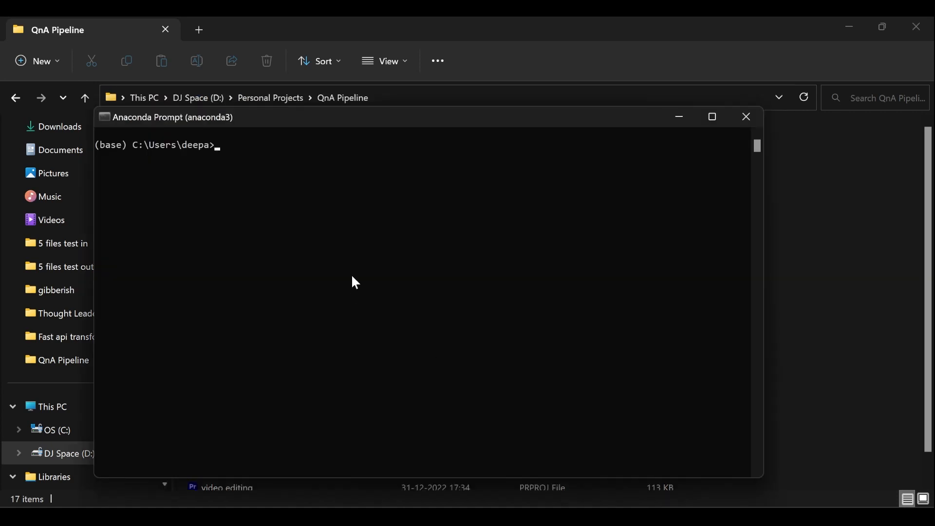
# Change directory to D:\Personal Projects\QnA Pipeline and switch to drive d:.
pyautogui.write('cd D:\\Personal Projects\\QnA Pipeline')
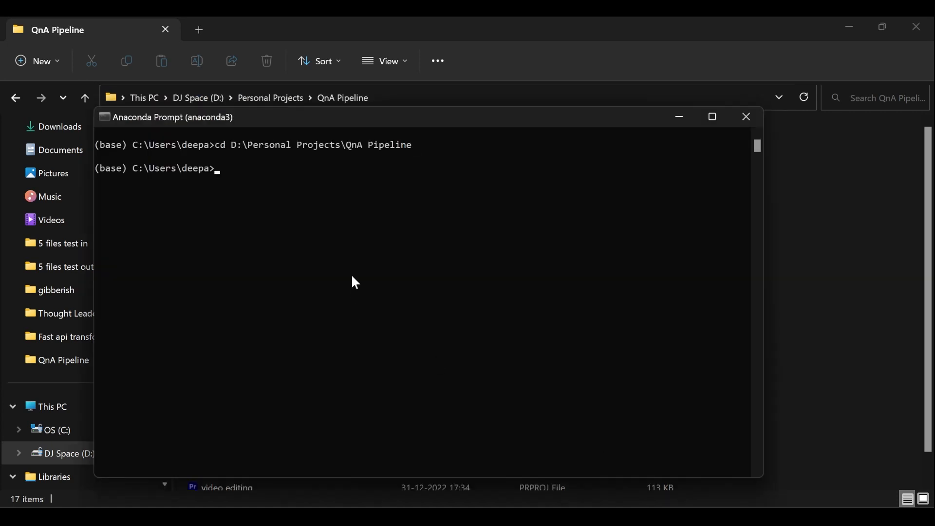
pyautogui.write('d:')
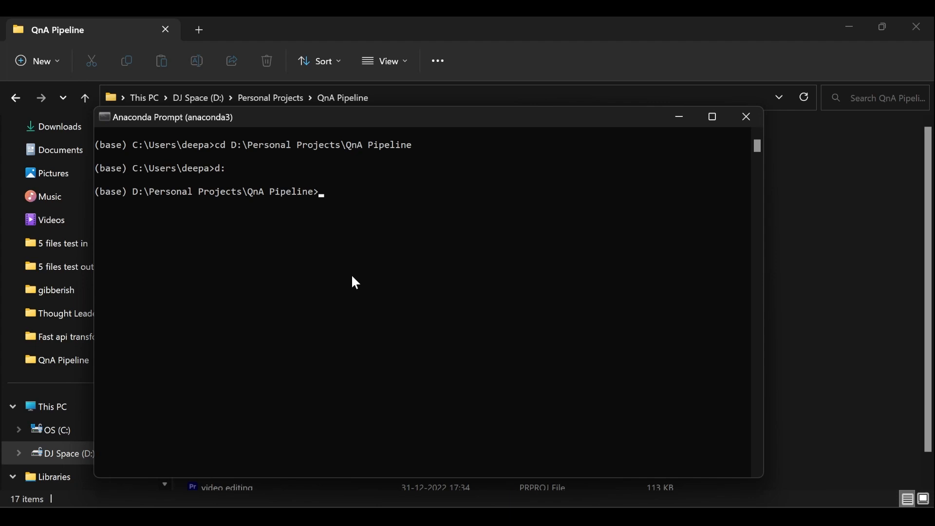
pyautogui.moveTo(500, 343)
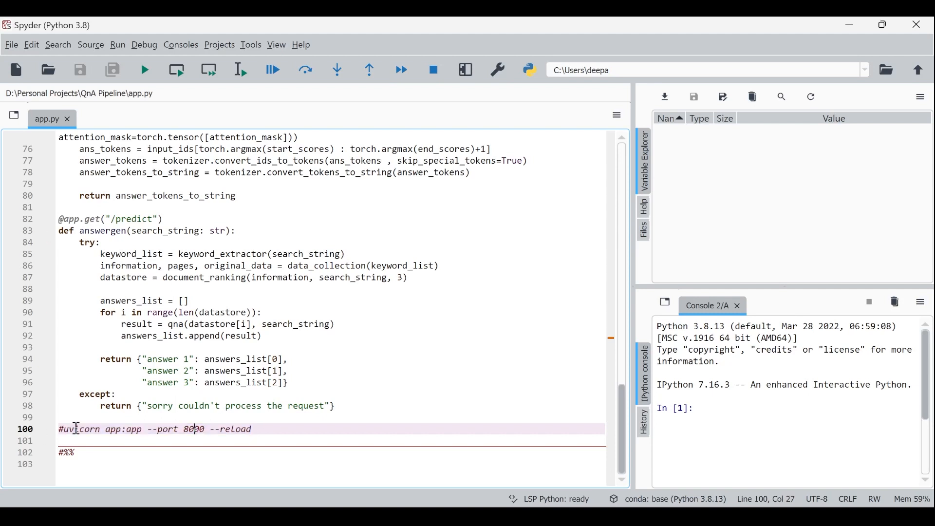
pyautogui.doubleClick(193, 429)
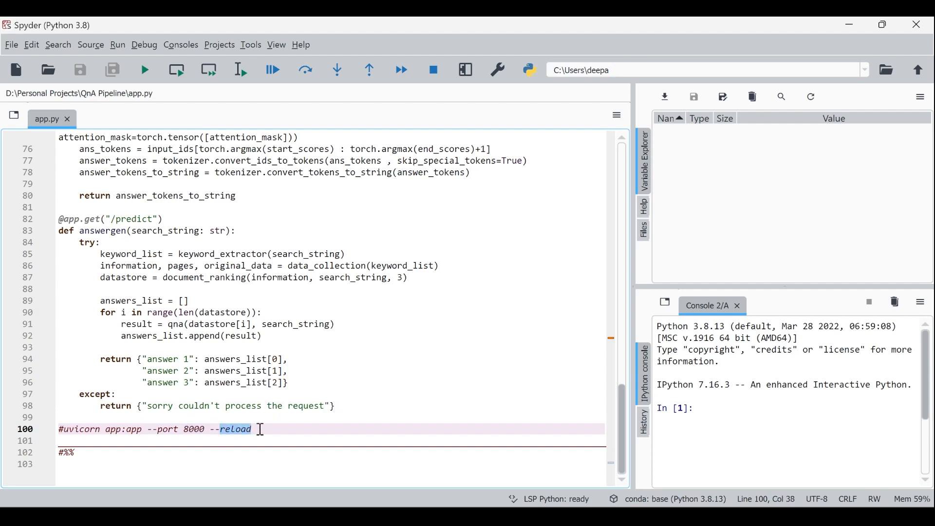
pyautogui.moveTo(207, 218)
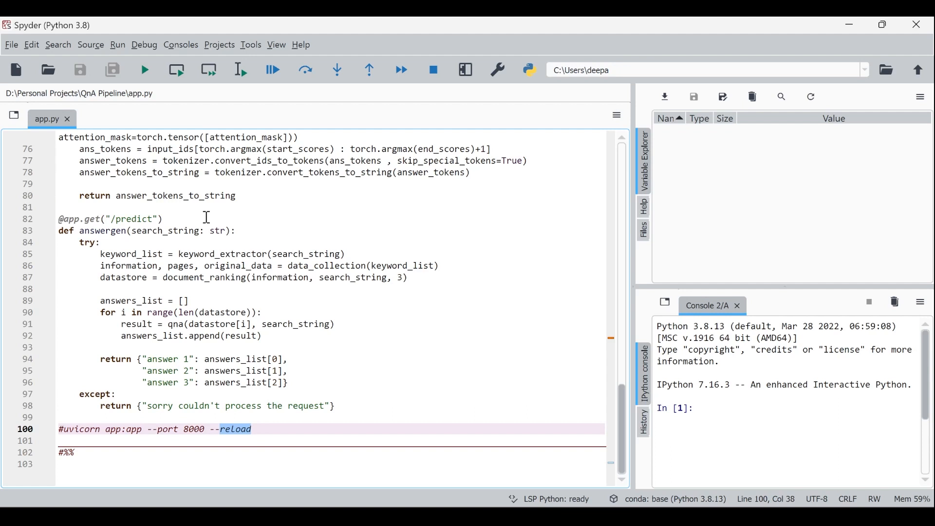
pyautogui.moveTo(141, 265)
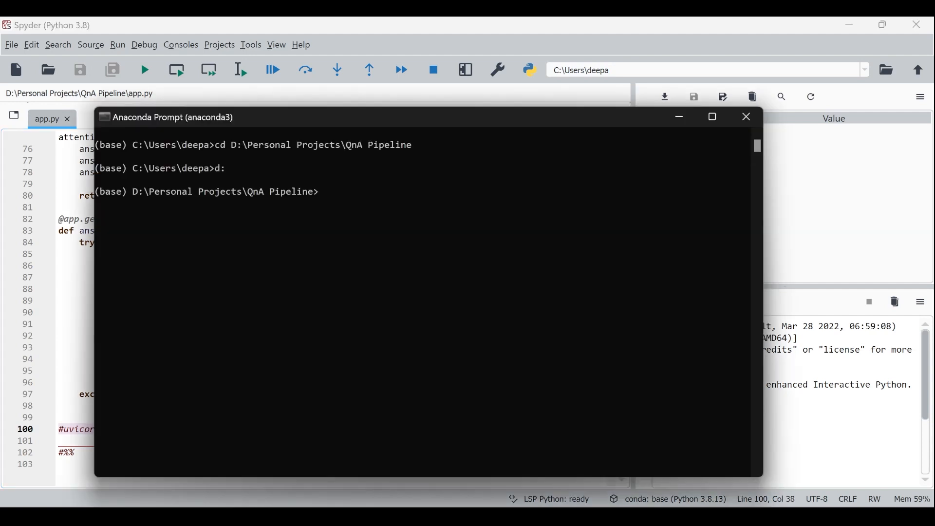
pyautogui.moveTo(439, 298)
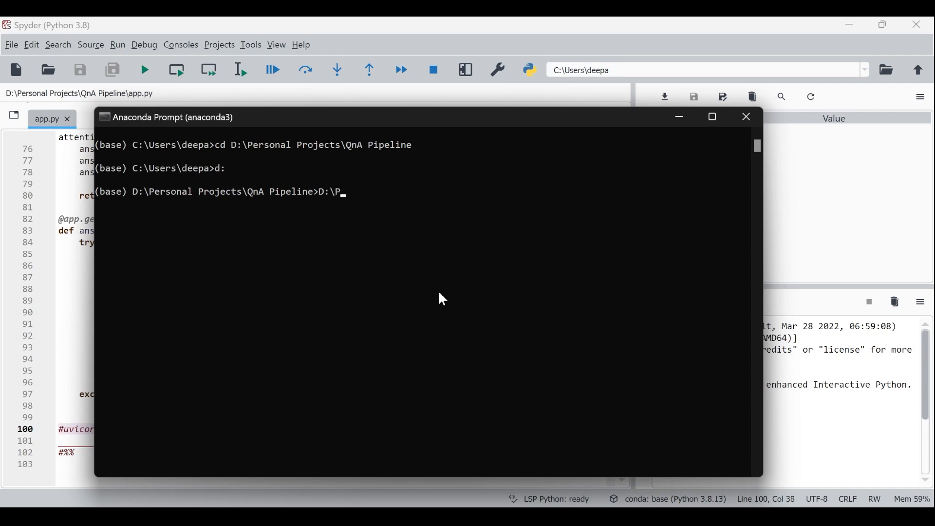
# Start the server with 'uvicorn app:app --port 8000 --reload' and wait for startup to complete.
pyautogui.click(746, 117)
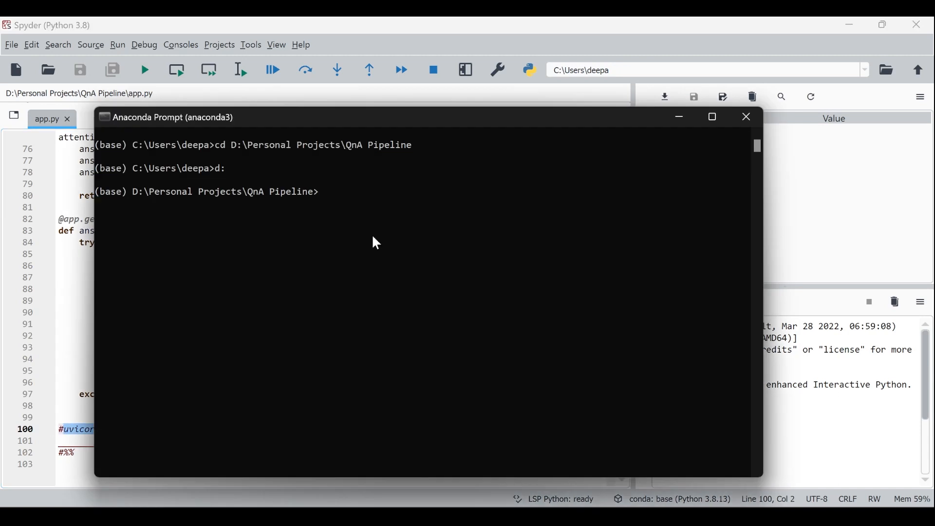
pyautogui.write('uvicorn app:app --port 8000 --reload')
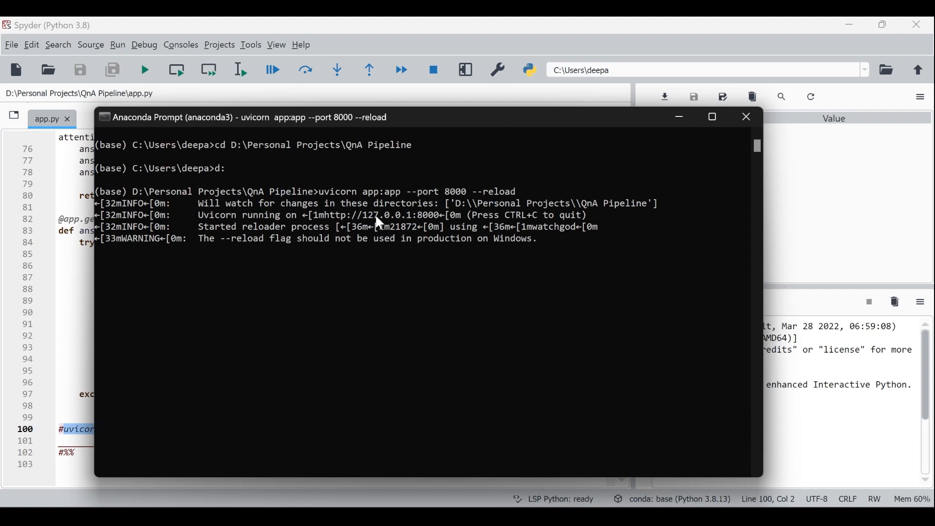
pyautogui.moveTo(389, 213)
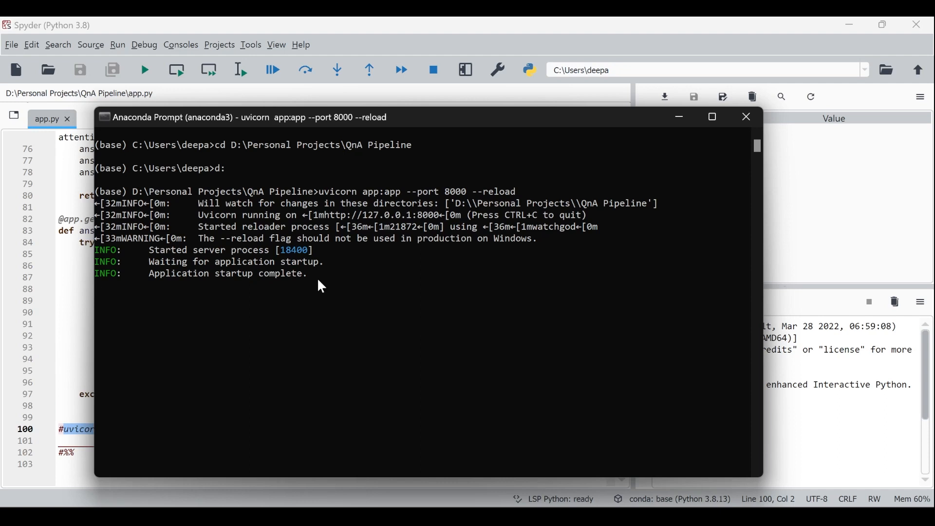
pyautogui.moveTo(345, 269)
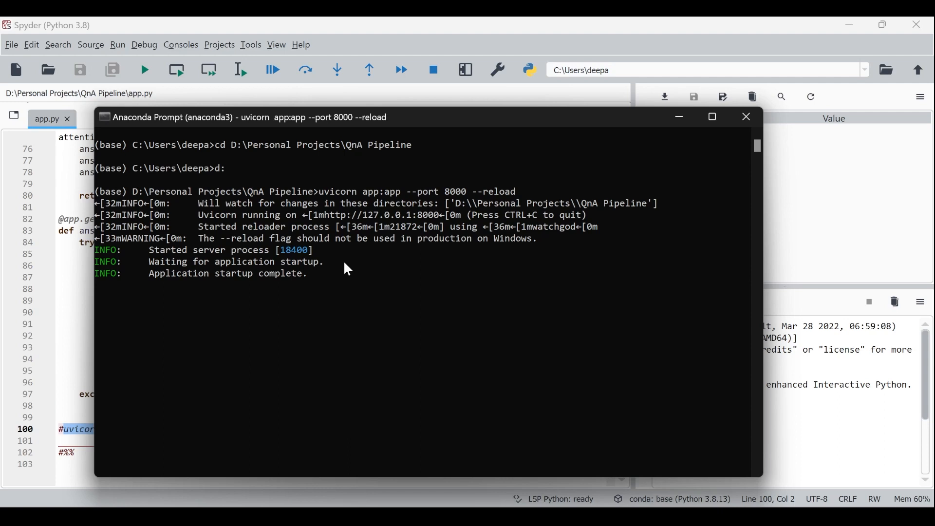
pyautogui.moveTo(577, 483)
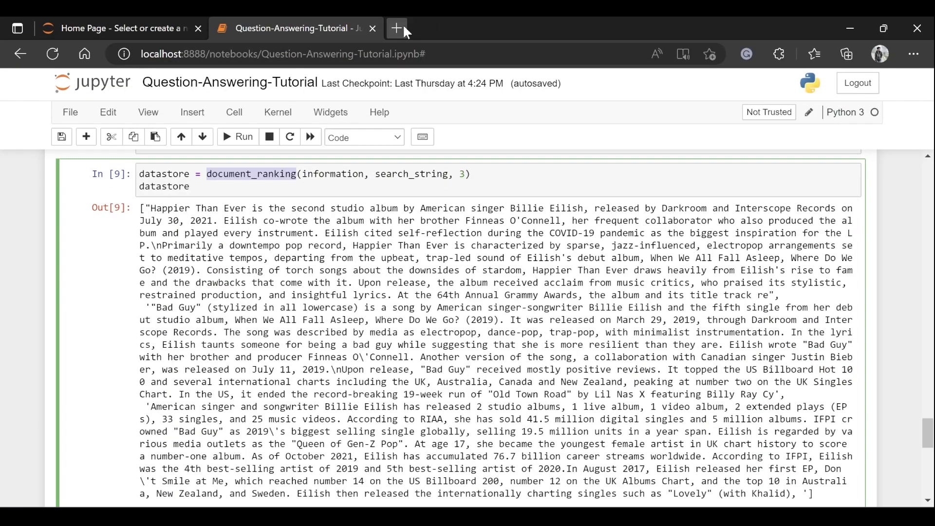
# Load 127.0.0.1:8000 in a new Edge tab and reload it to get {"Hello":"World"}.
pyautogui.click(395, 27)
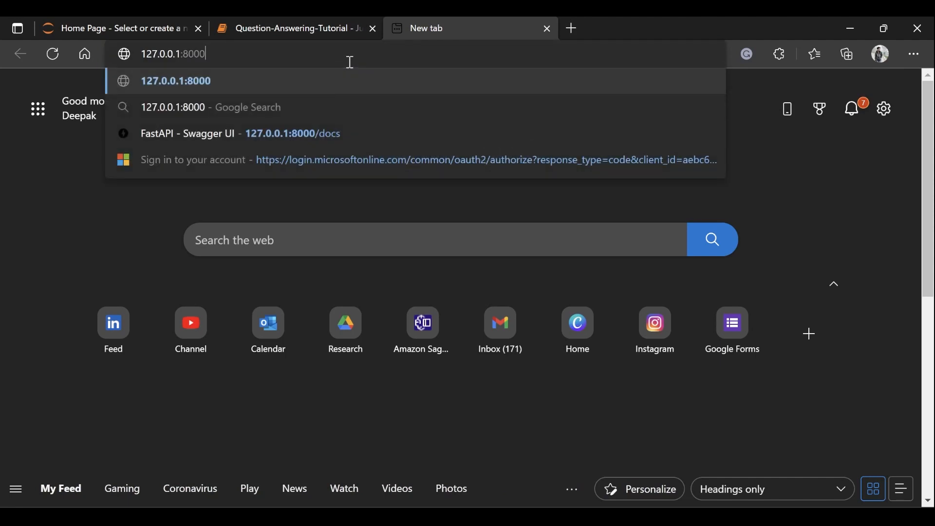
pyautogui.press('Enter')
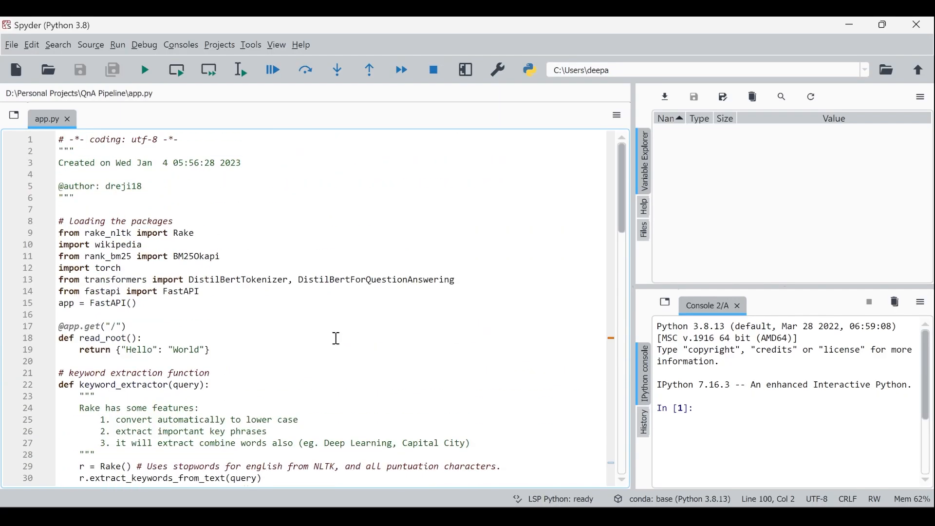
pyautogui.scroll(-3)
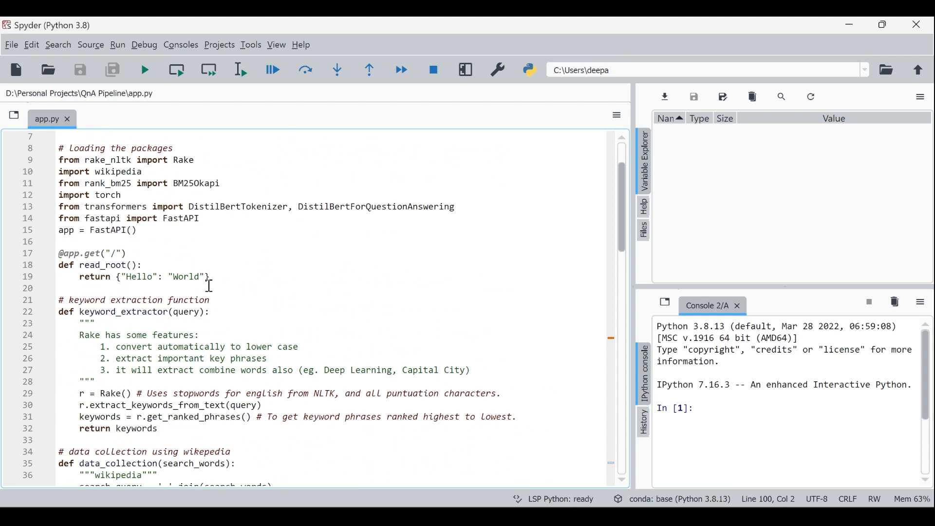
pyautogui.moveTo(227, 280)
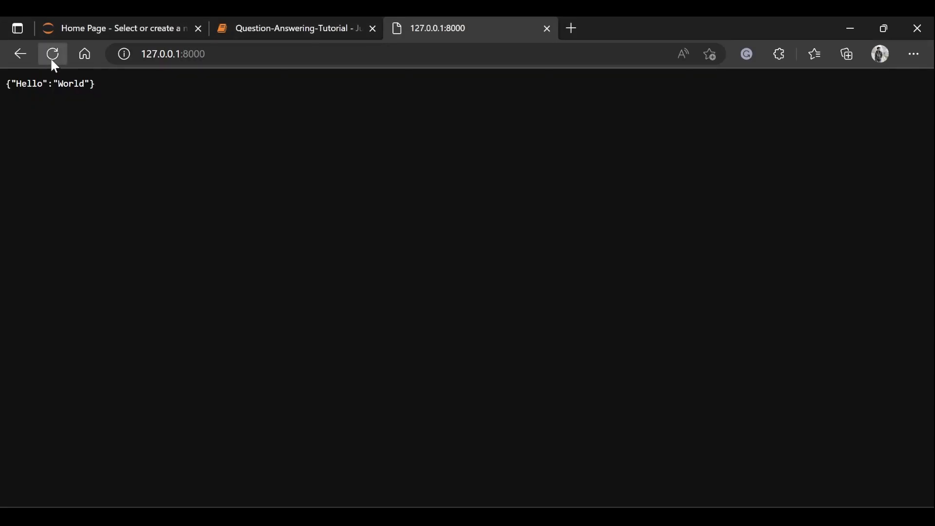
pyautogui.click(52, 54)
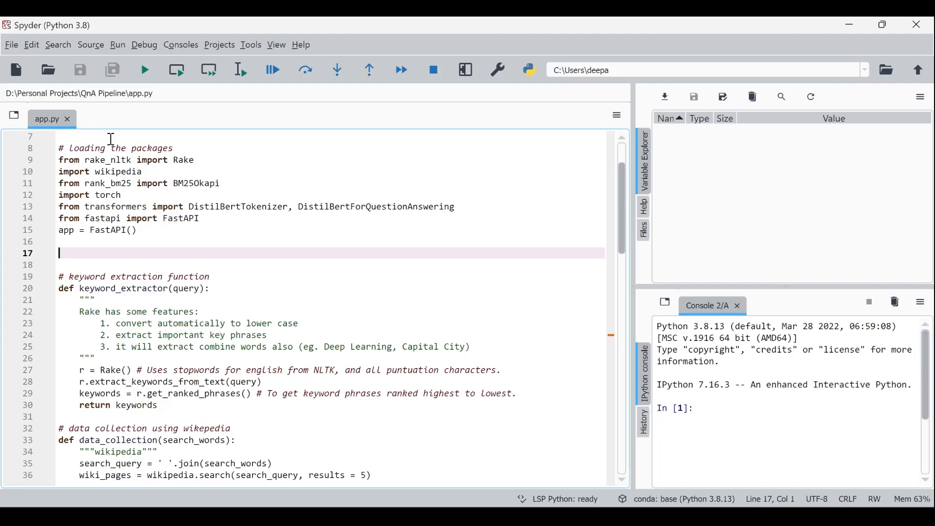
pyautogui.write('@app.get("/")')
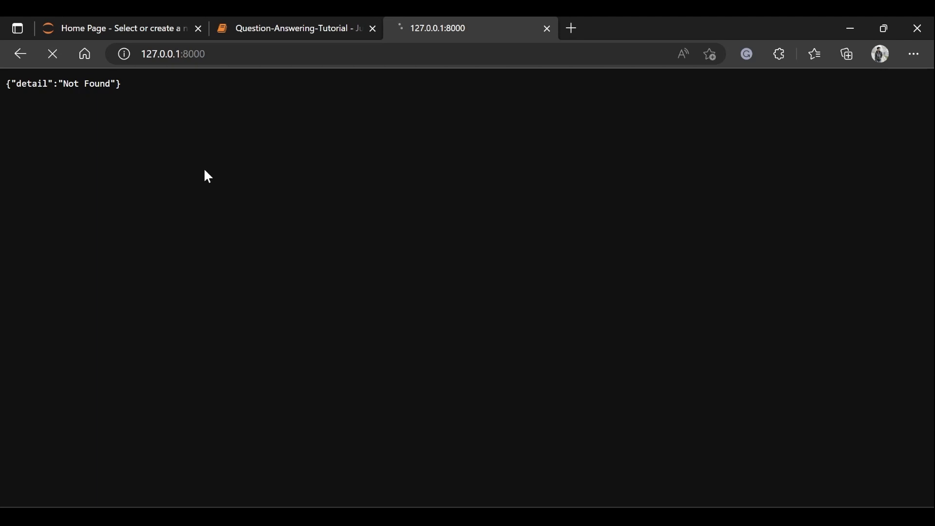
pyautogui.click(52, 53)
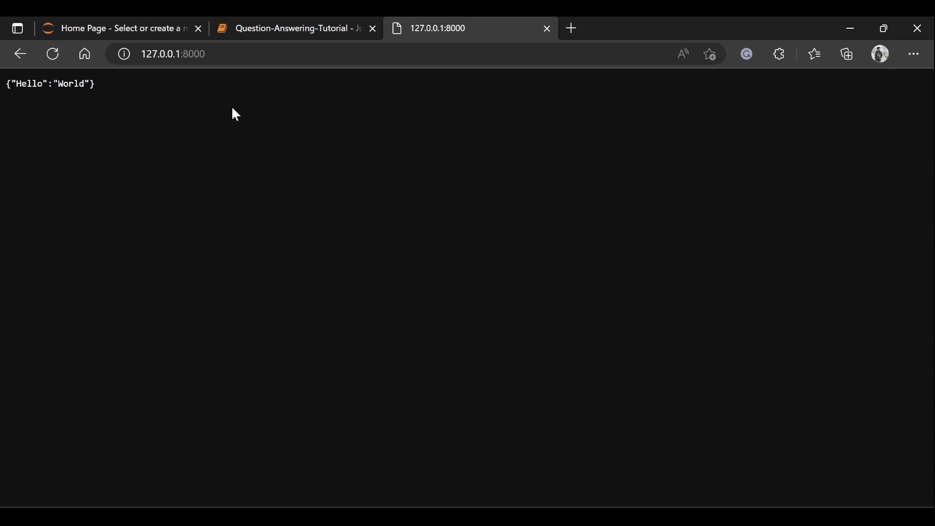
pyautogui.click(275, 54)
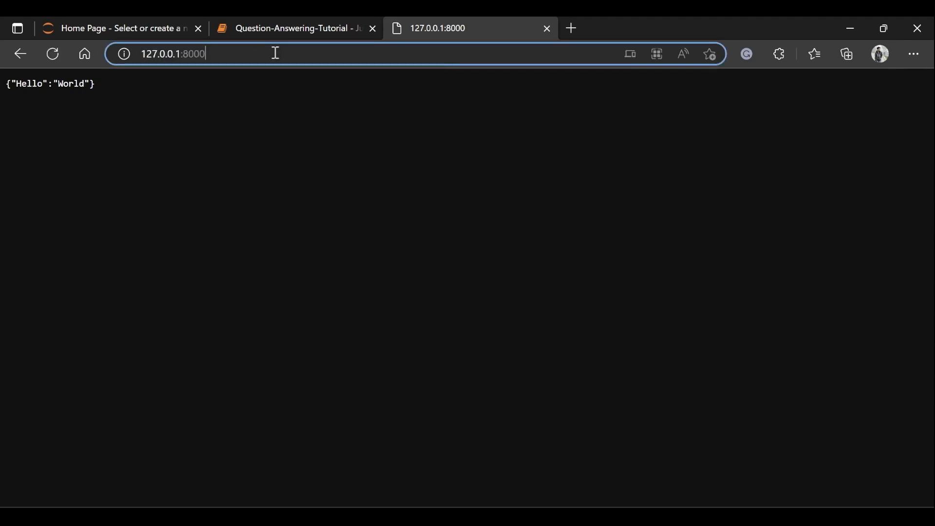
# Load the Swagger UI docs at 127.0.0.1:8000/docs.
pyautogui.write('/docs')
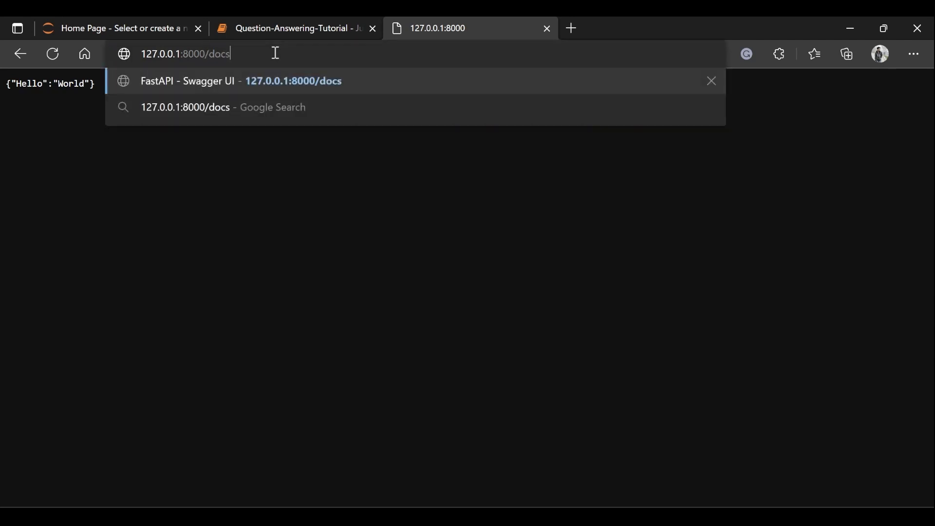
pyautogui.press('Enter')
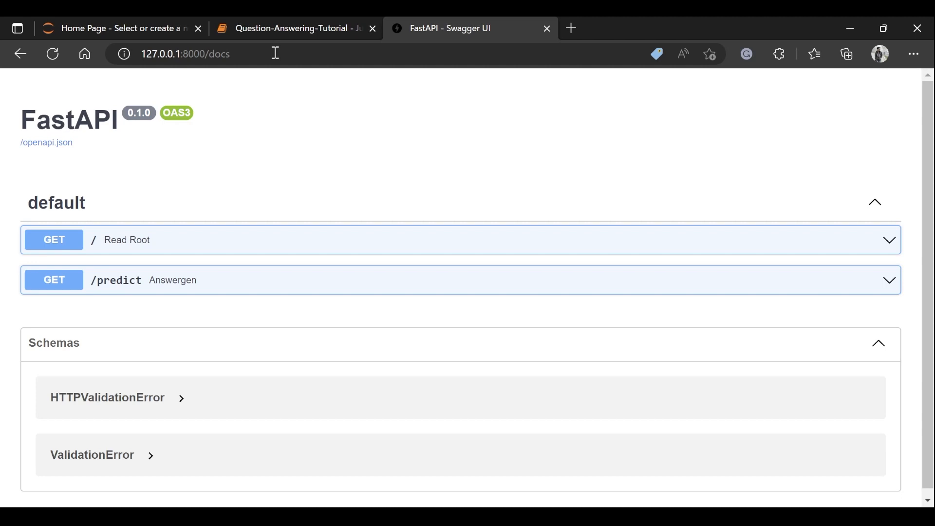
pyautogui.moveTo(156, 212)
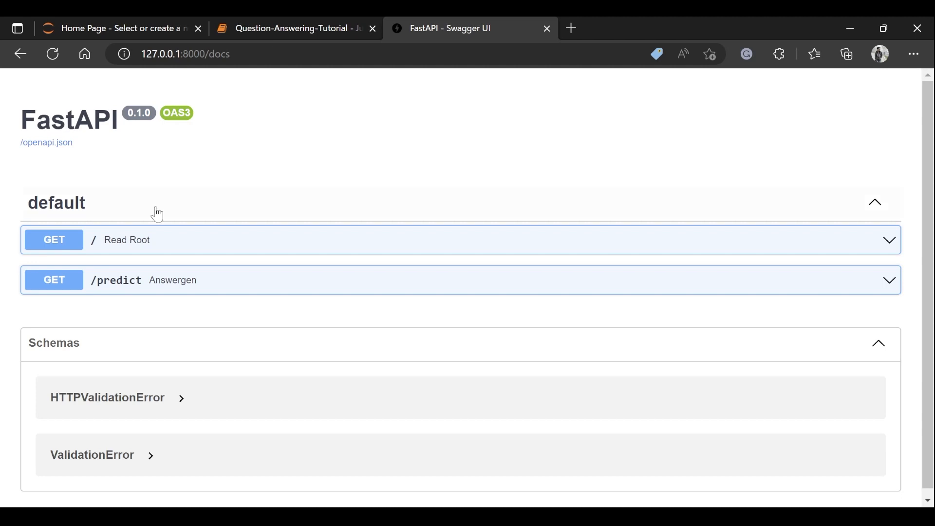
pyautogui.moveTo(913, 54)
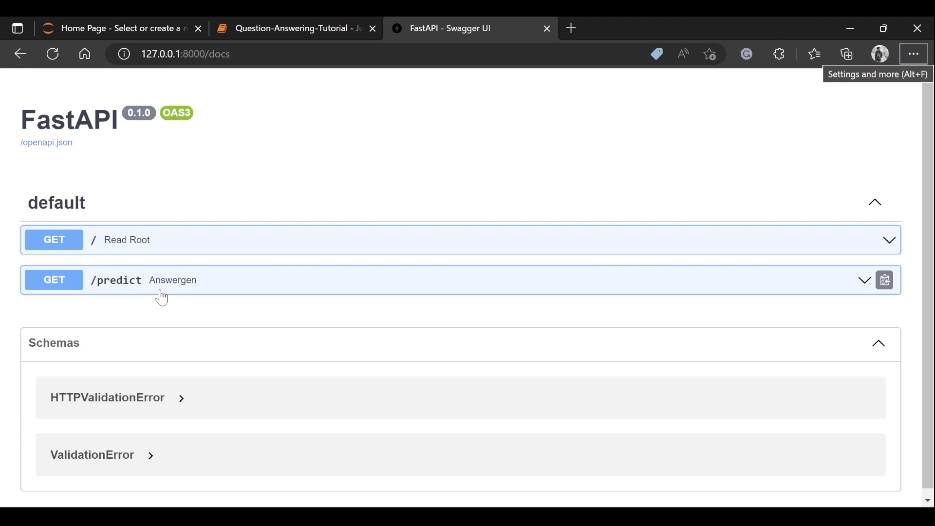
pyautogui.moveTo(78, 281)
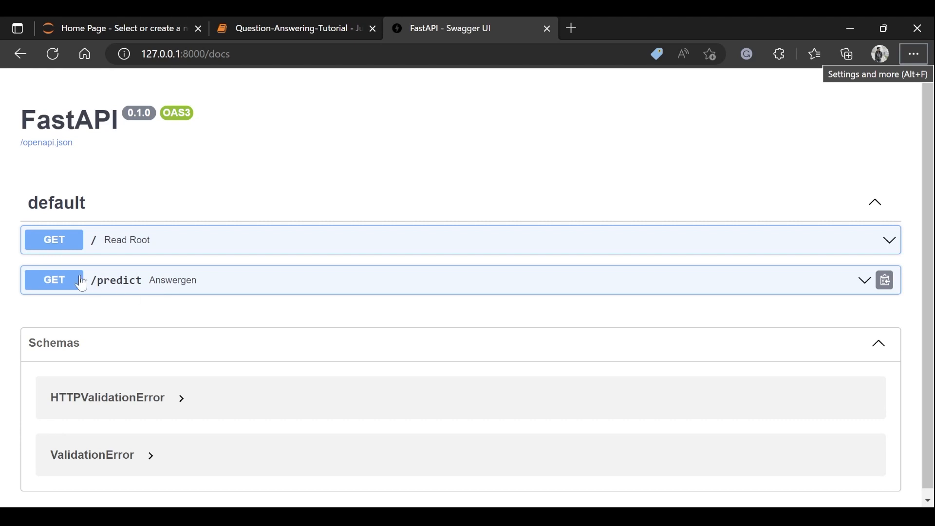
pyautogui.moveTo(211, 294)
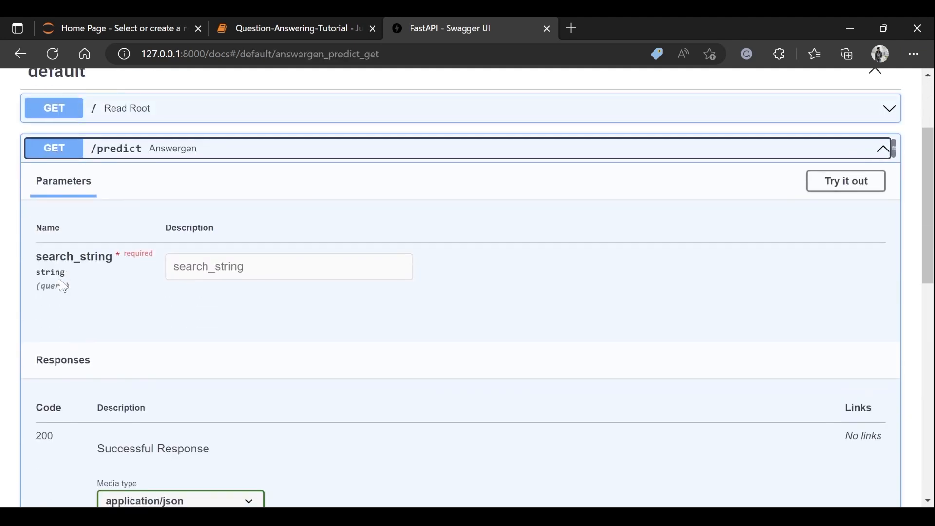
pyautogui.moveTo(246, 235)
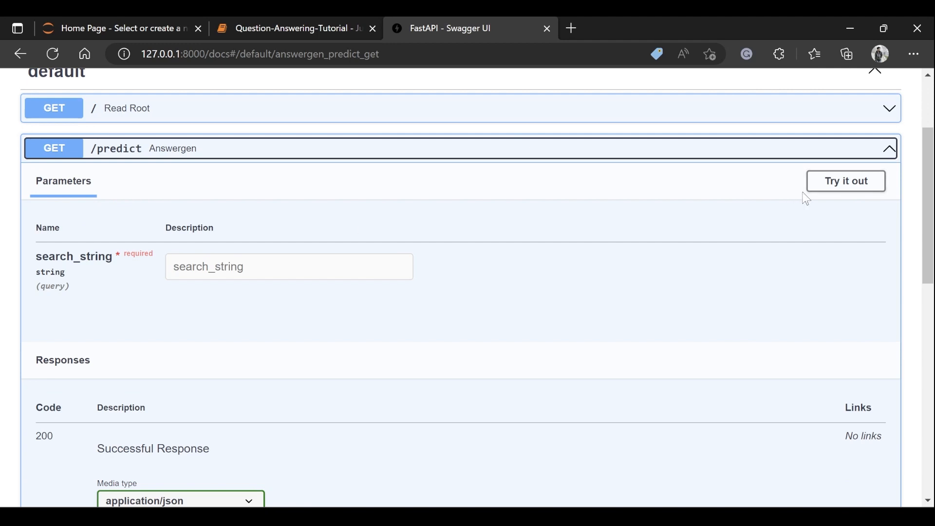
# Execute /predict with search_string 'Who is Elon Musk?'.
pyautogui.click(845, 181)
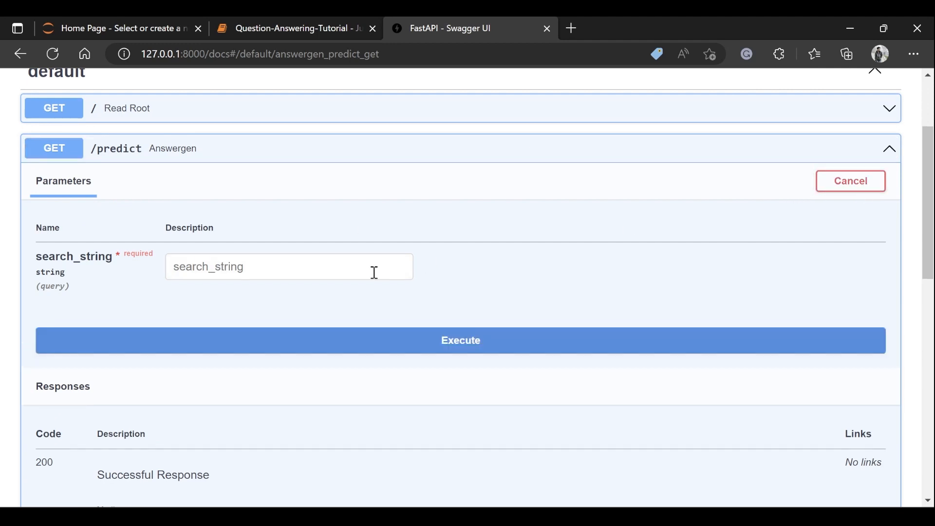
pyautogui.write('Who')
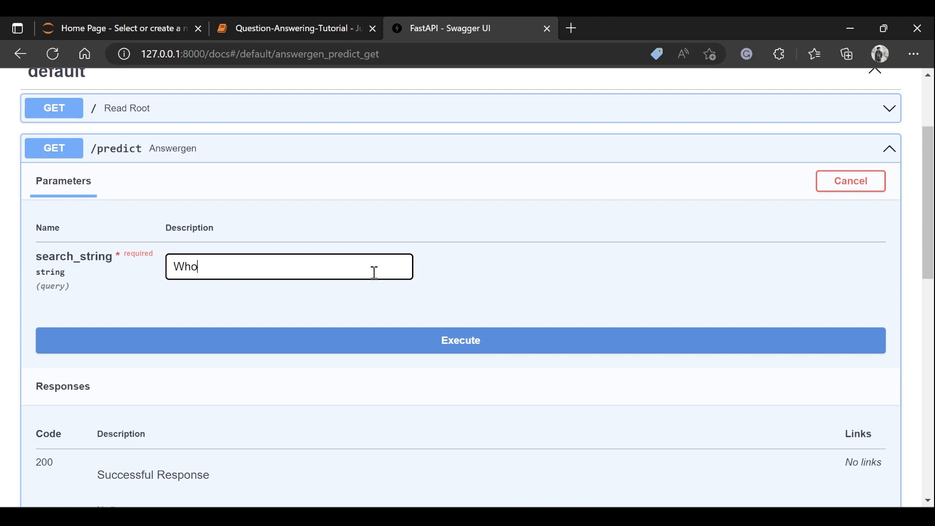
pyautogui.write('is')
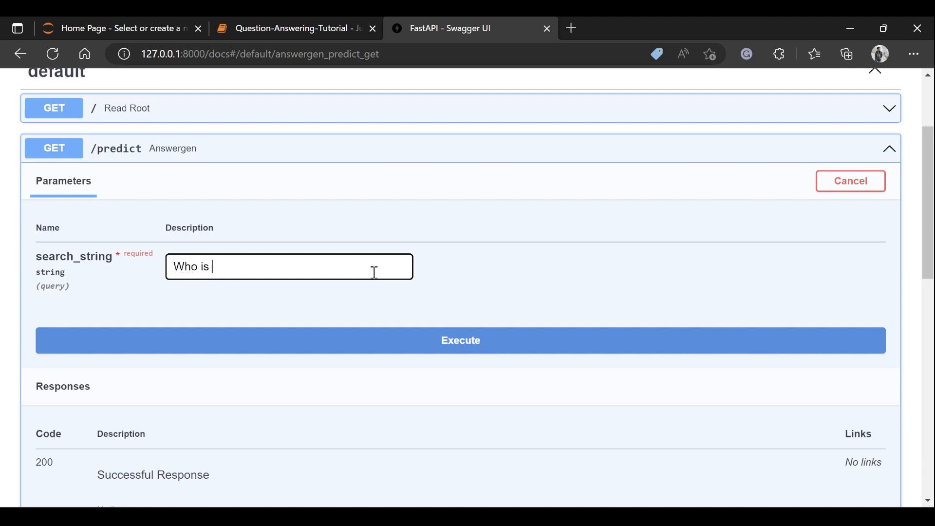
pyautogui.write('Elon')
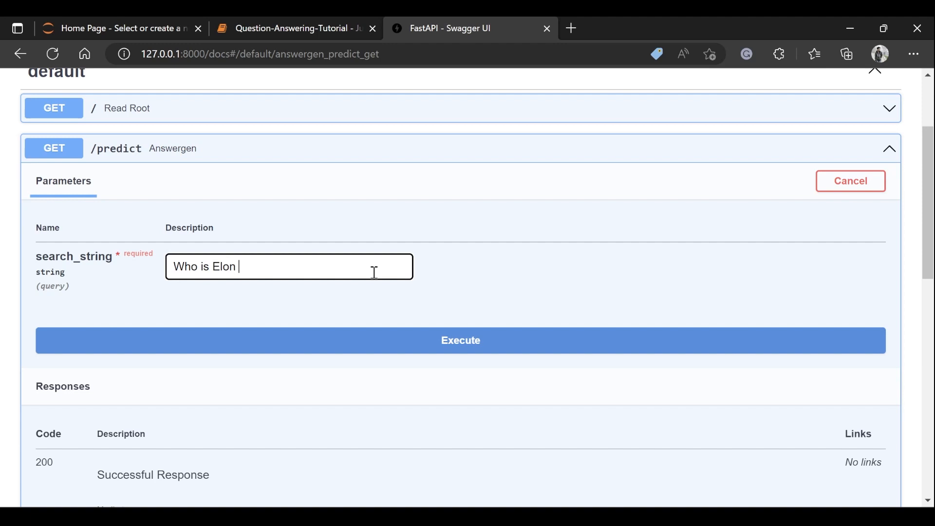
pyautogui.write('Musk?')
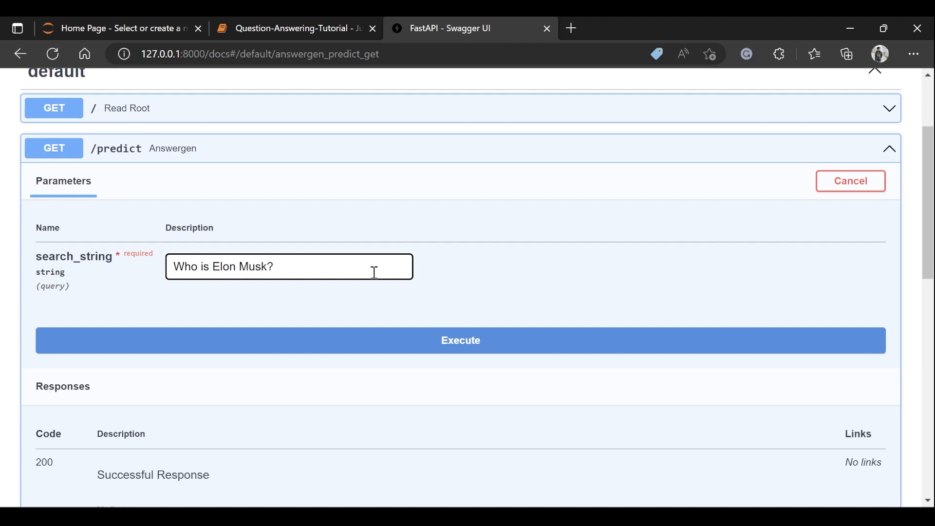
pyautogui.click(460, 340)
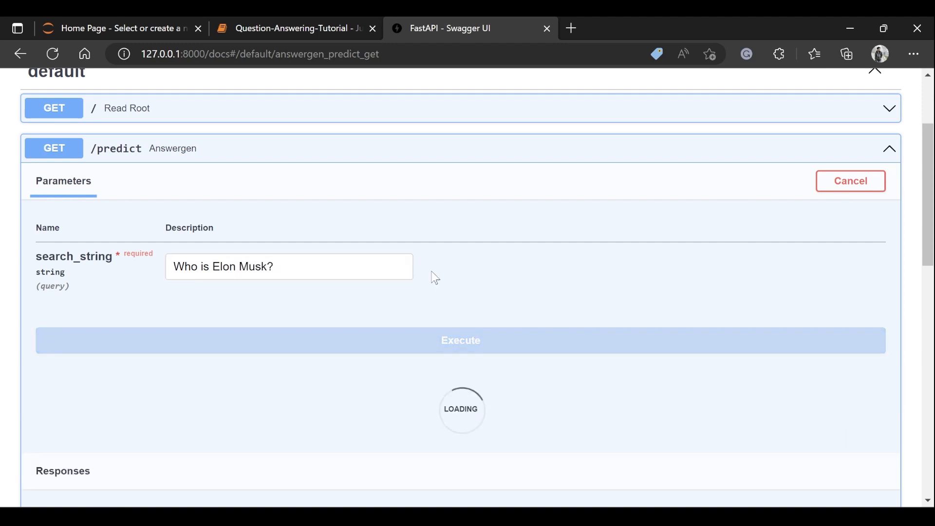
pyautogui.moveTo(646, 435)
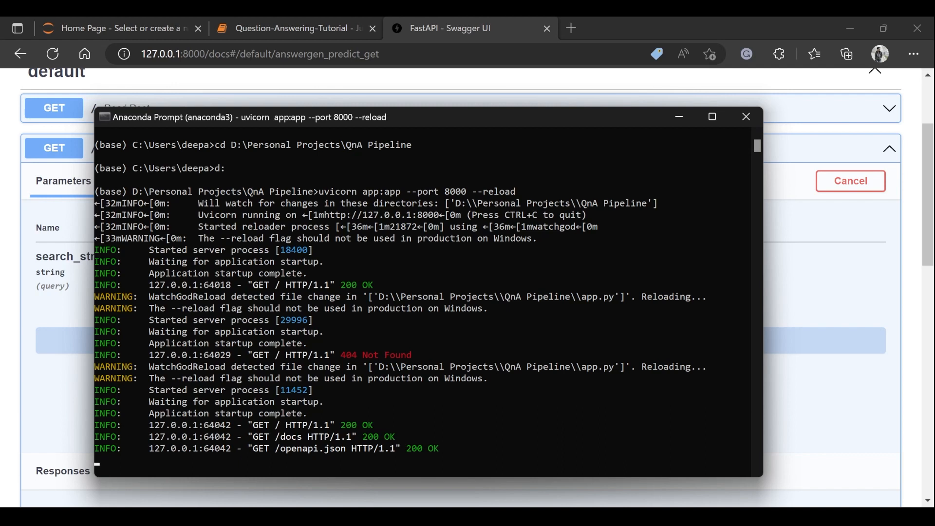
pyautogui.moveTo(664, 387)
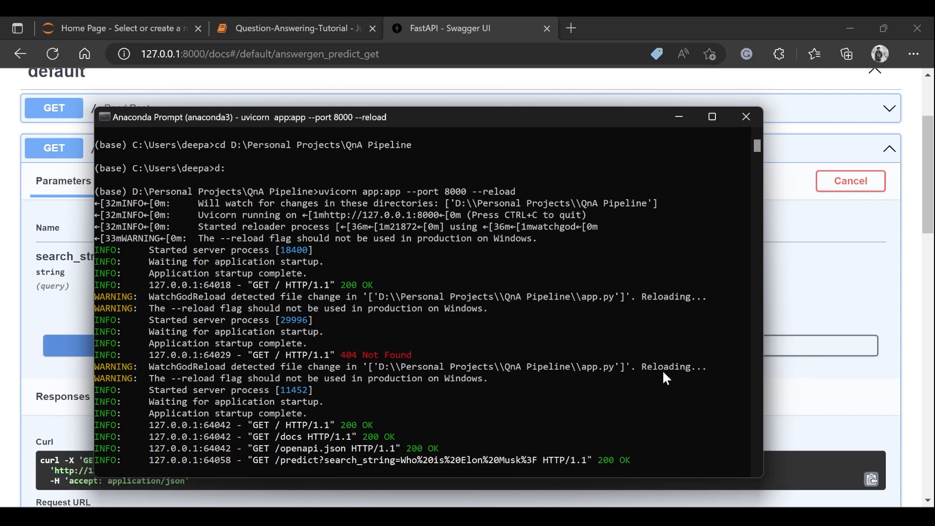
pyautogui.moveTo(674, 97)
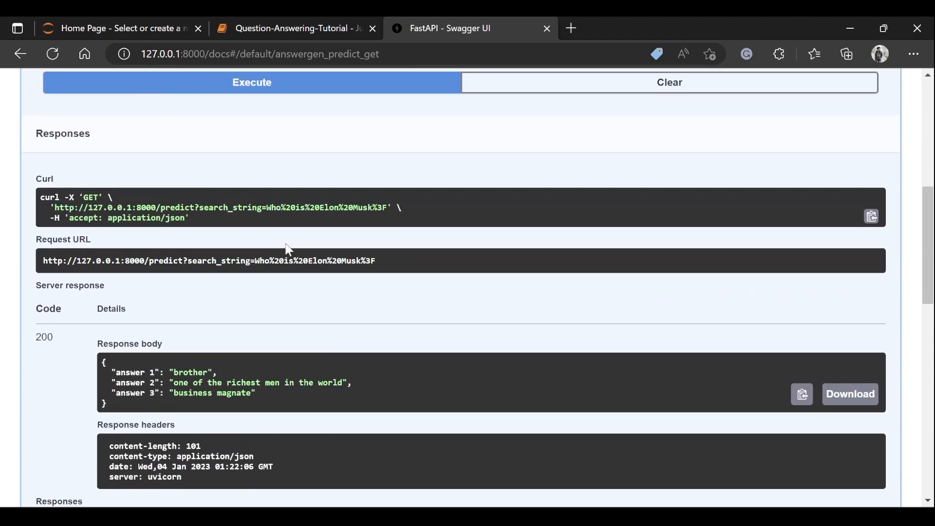
pyautogui.moveTo(226, 362)
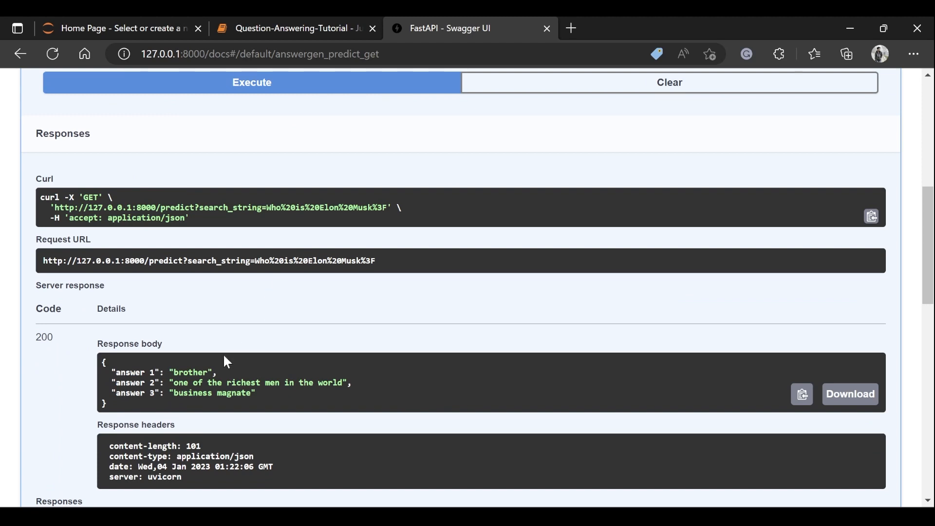
pyautogui.moveTo(259, 415)
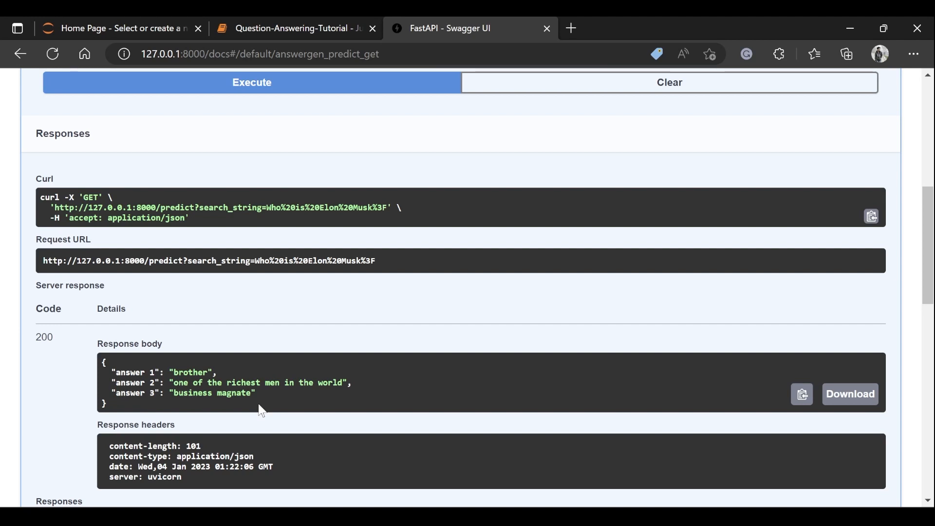
# Execute /predict again with the new question 'Who is Billie Eilish?'.
pyautogui.scroll(3)
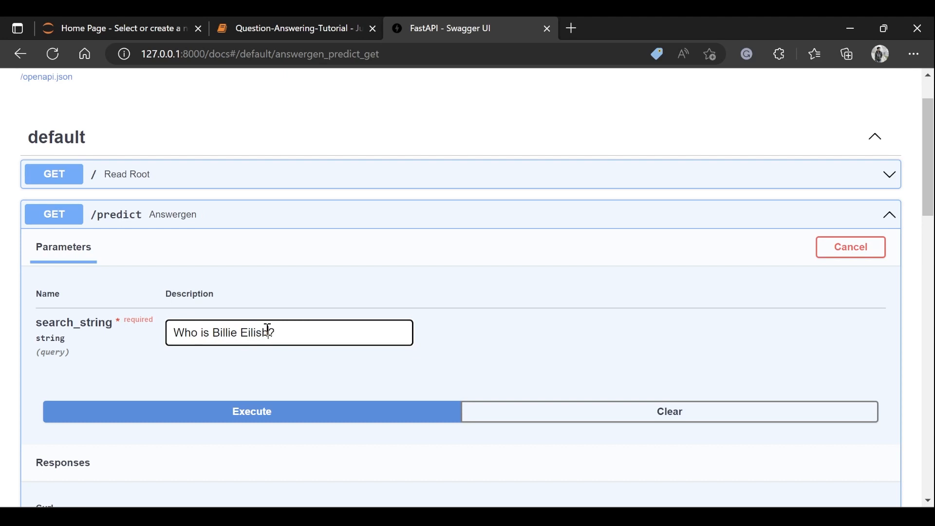
pyautogui.click(251, 411)
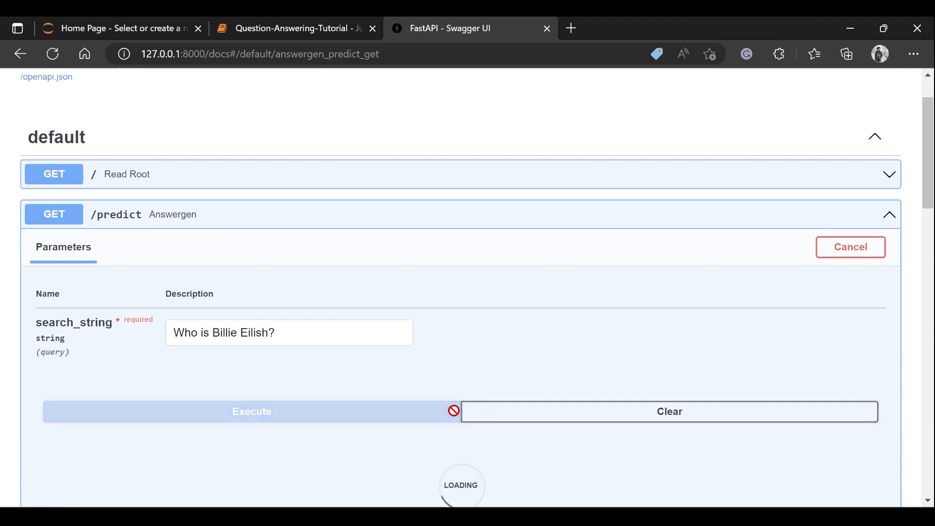
pyautogui.scroll(-3)
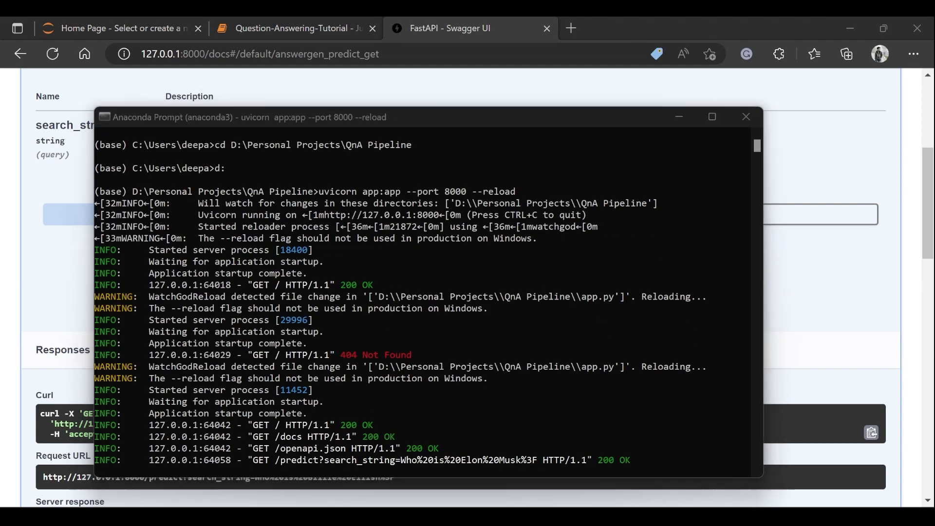
pyautogui.click(251, 279)
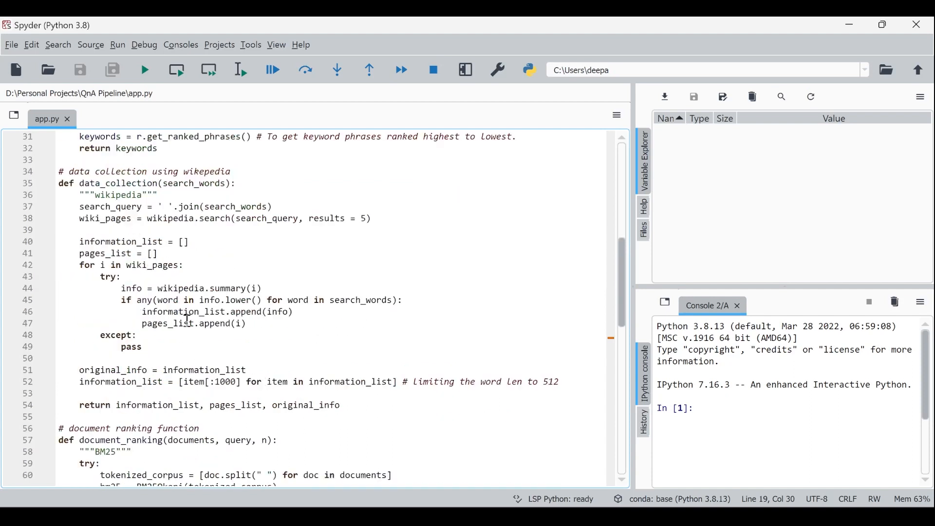
pyautogui.scroll(-3)
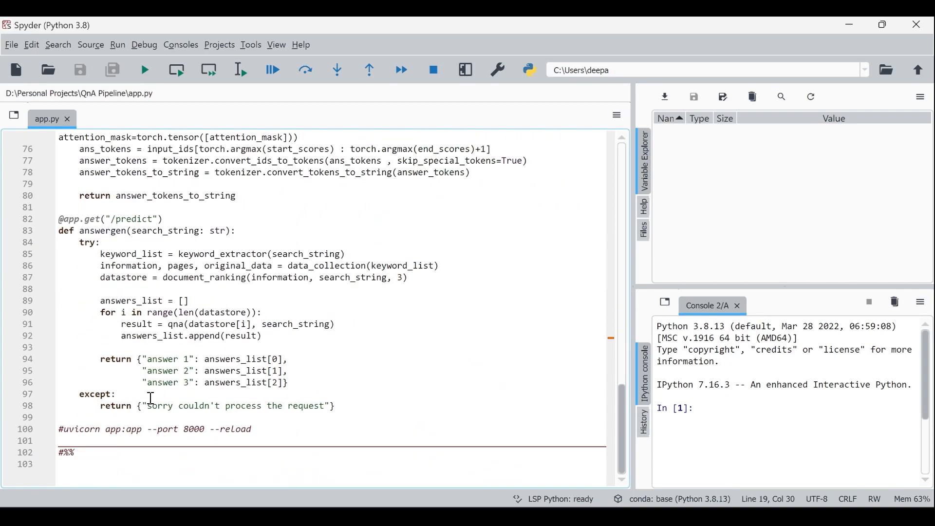
pyautogui.moveTo(338, 399)
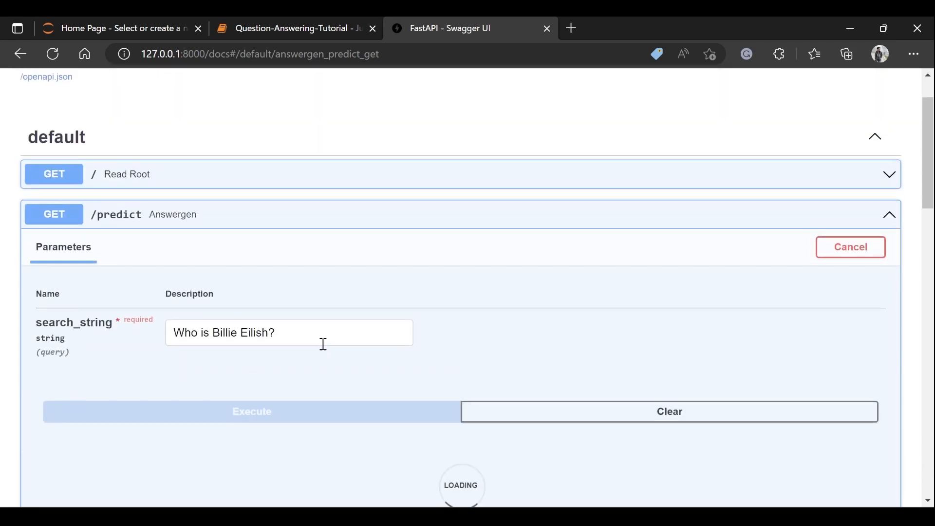
# Execute the Billie Eilish /predict request and scroll to its 200 response with three answers.
pyautogui.scroll(-3)
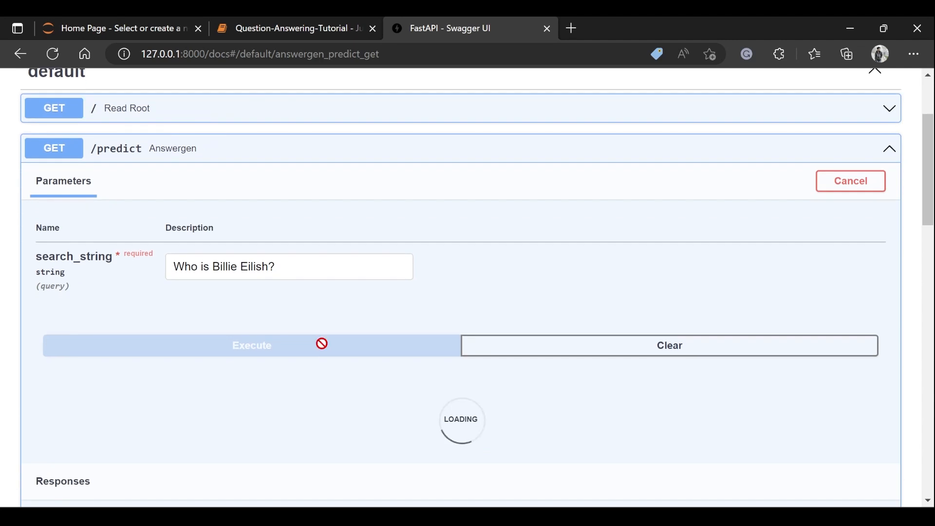
pyautogui.click(251, 345)
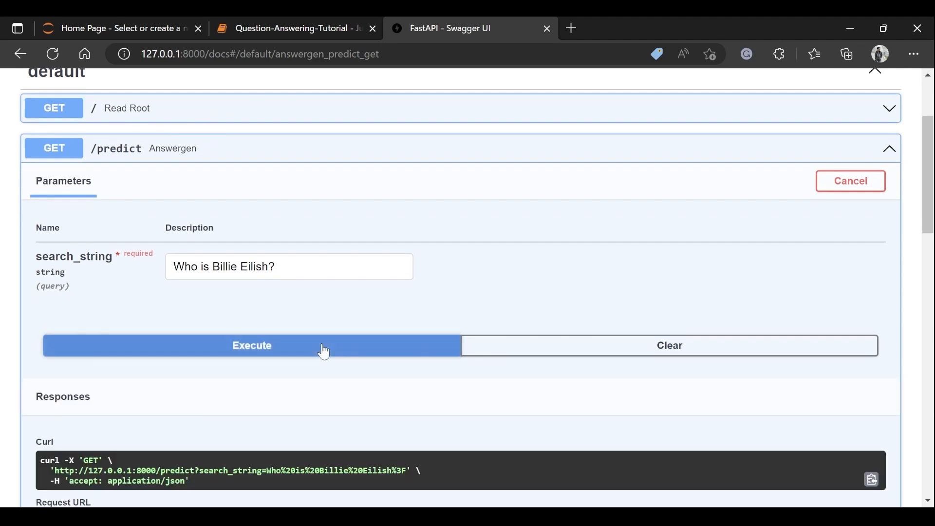
pyautogui.click(251, 345)
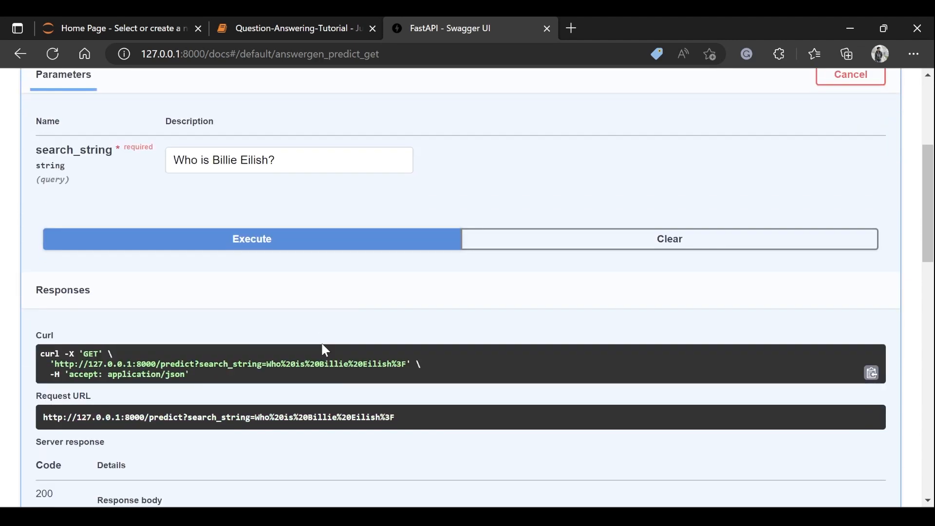
pyautogui.scroll(-3)
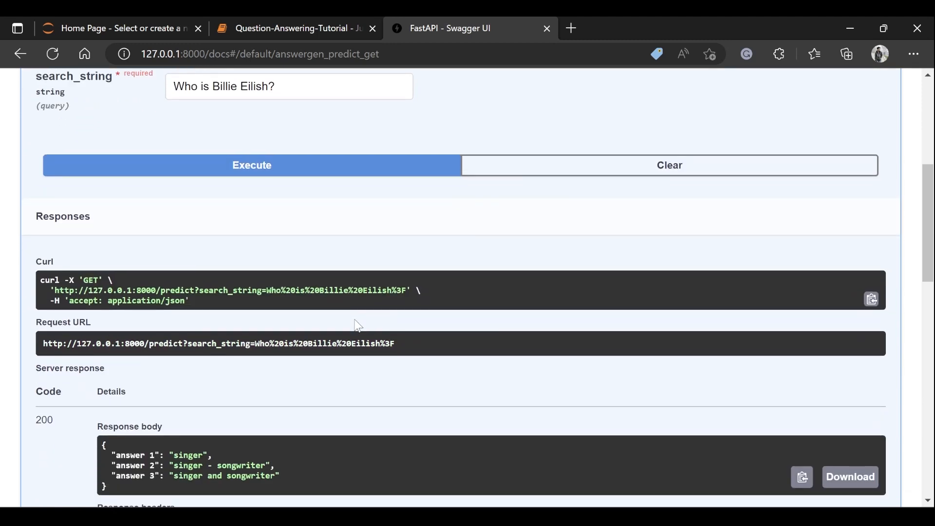
pyautogui.scroll(-3)
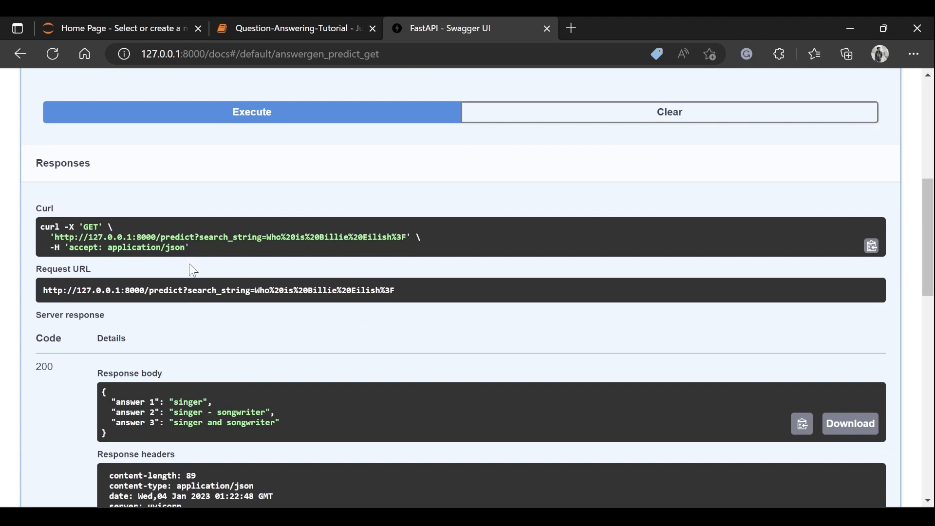
# Select the whole Request URL and open it in a new browser tab.
pyautogui.doubleClick(217, 291)
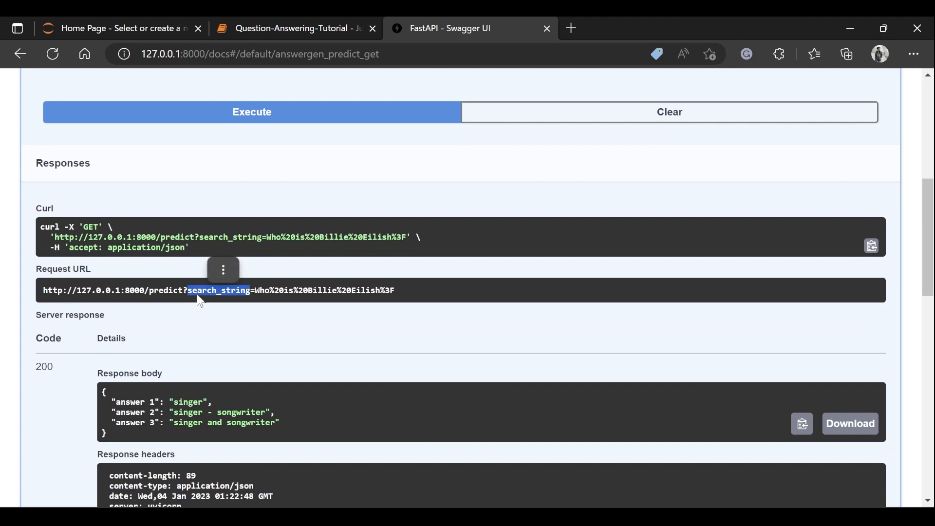
pyautogui.tripleClick(213, 290)
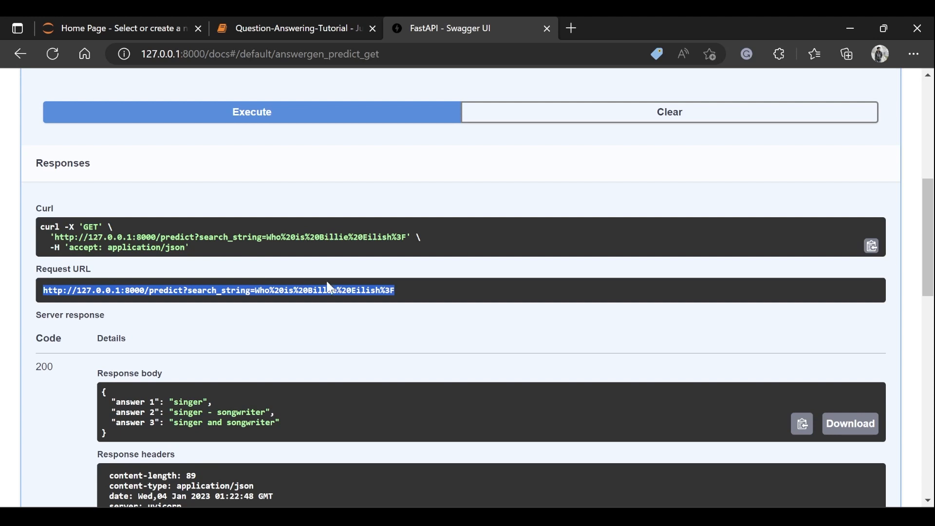
pyautogui.click(570, 28)
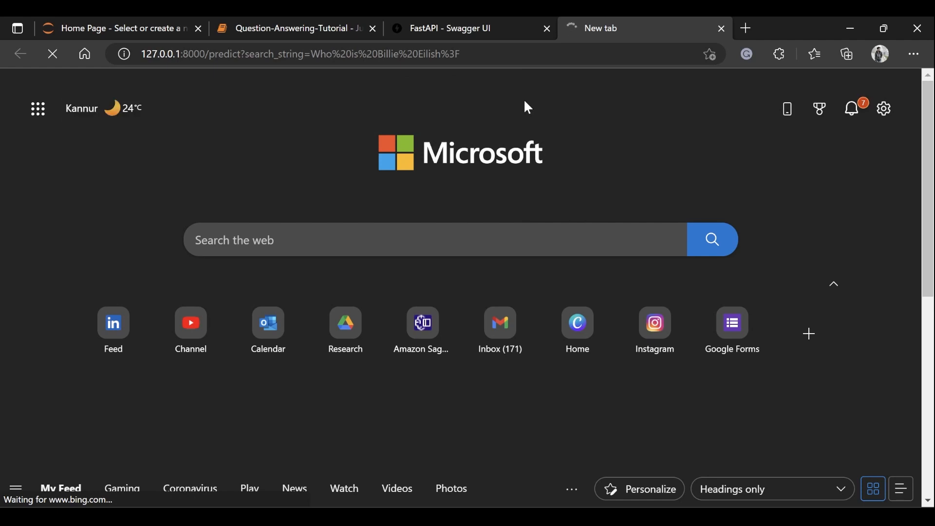
pyautogui.moveTo(456, 28)
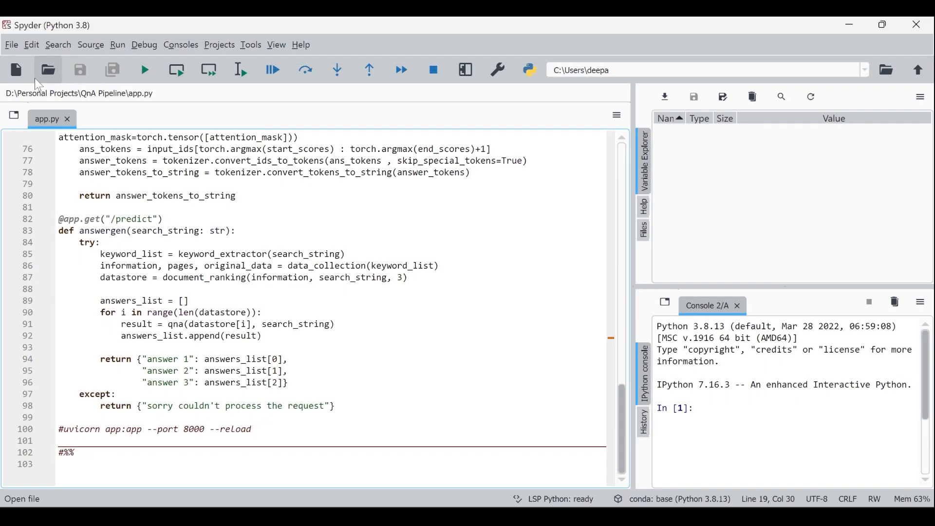
# Create a new script with 'import requests' and 'response = requests.get(' ready for the URL.
pyautogui.click(14, 70)
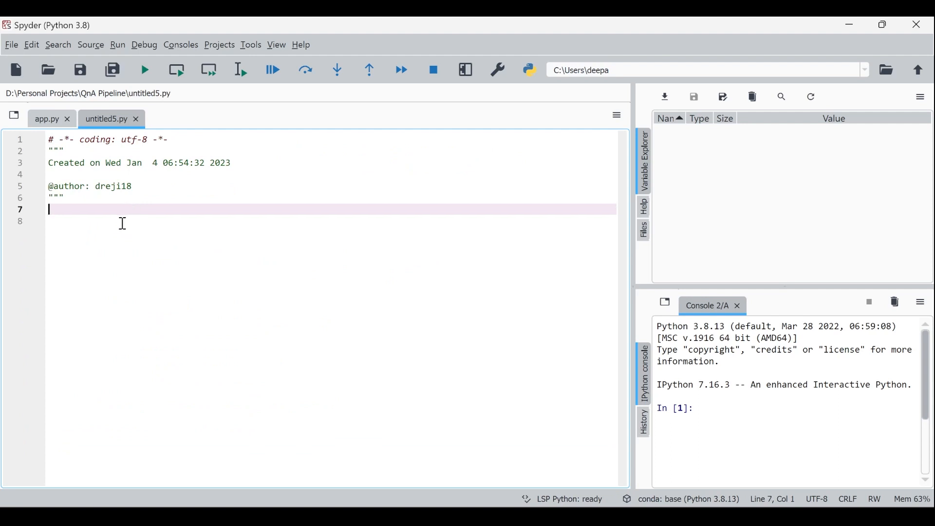
pyautogui.write('import requests')
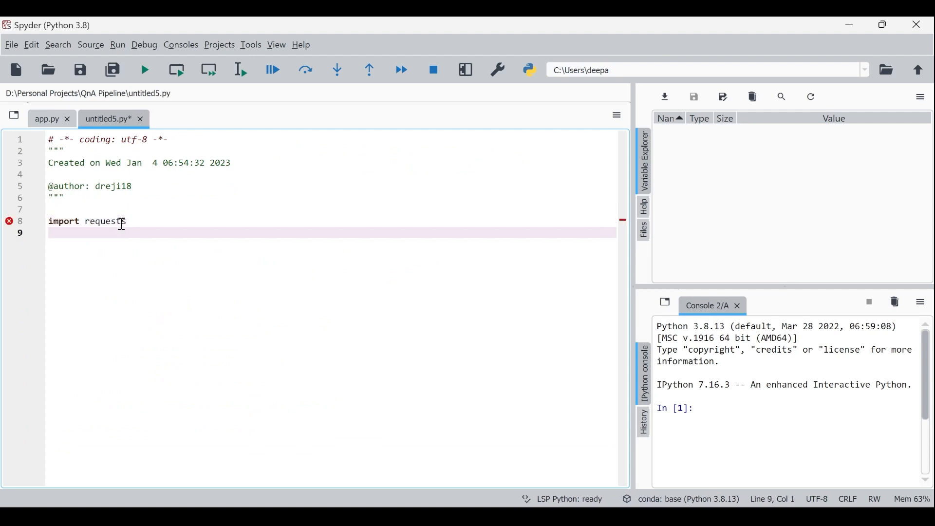
pyautogui.write('response = reque')
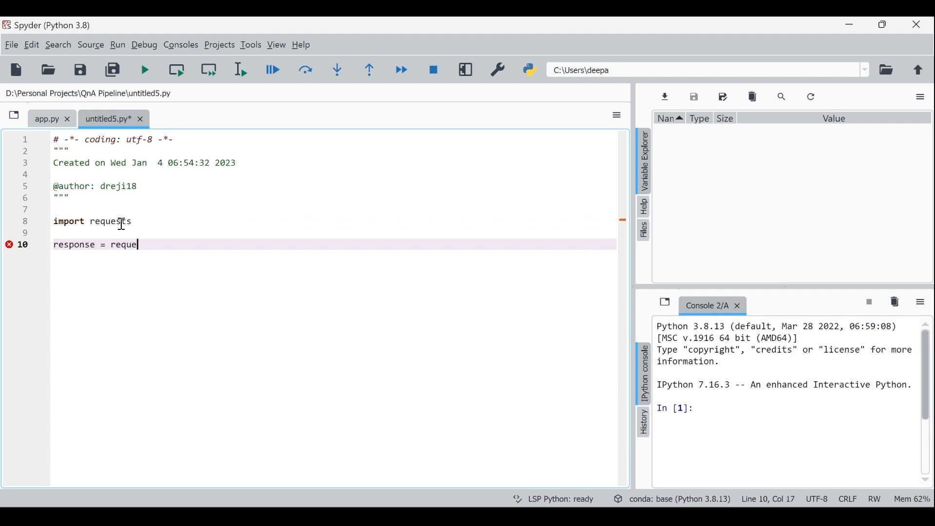
pyautogui.write('sts.get')
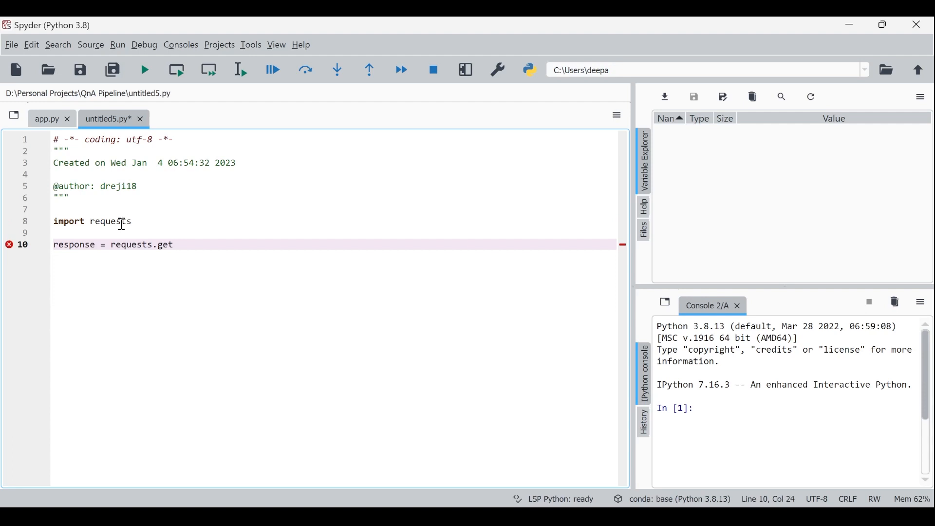
pyautogui.write('(')
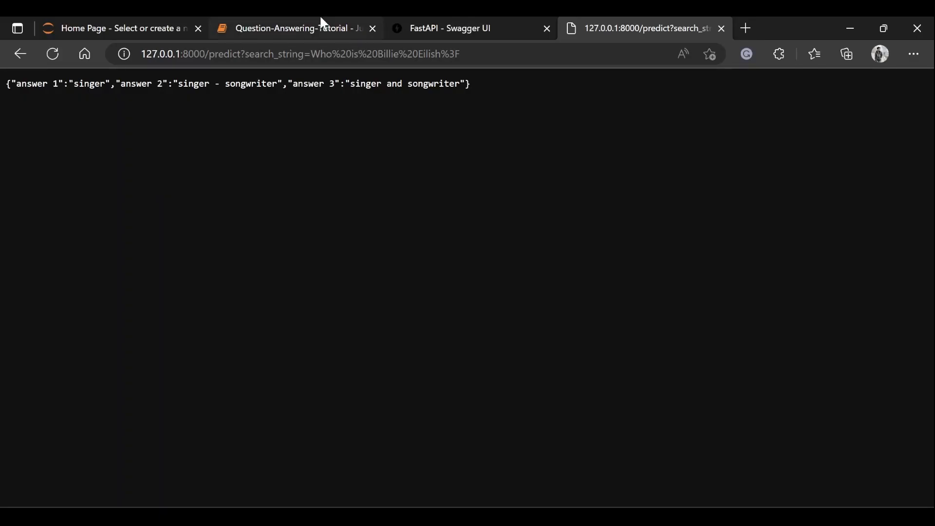
# Complete the requests.get call with the pasted /predict URL and add response.text.
pyautogui.click(454, 28)
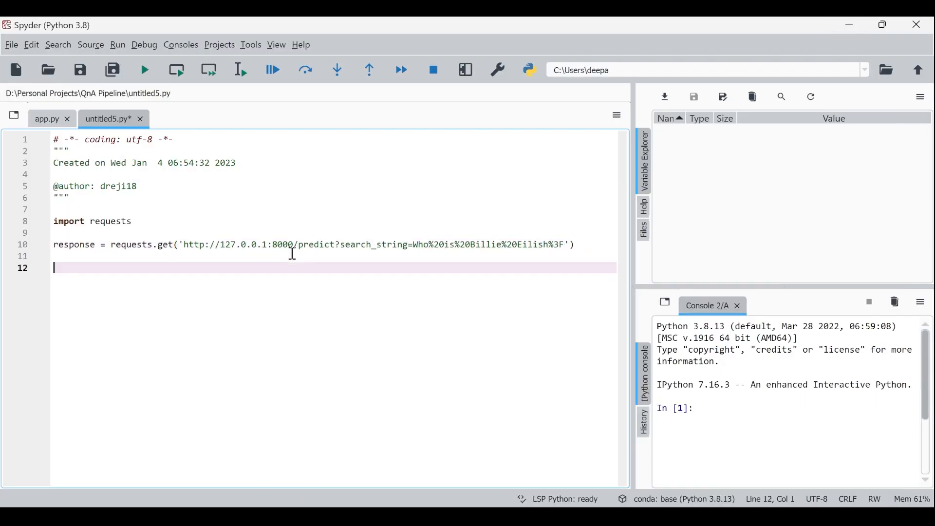
pyautogui.write('response.')
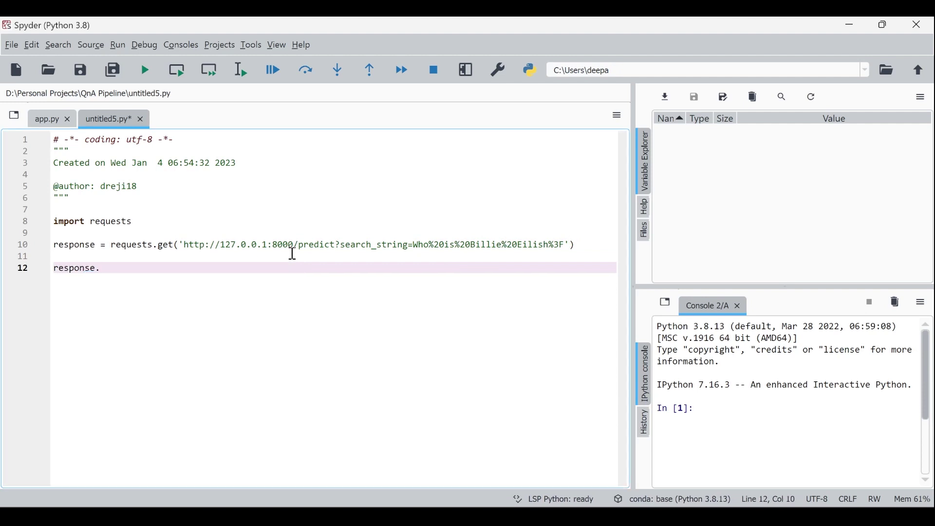
pyautogui.write('text')
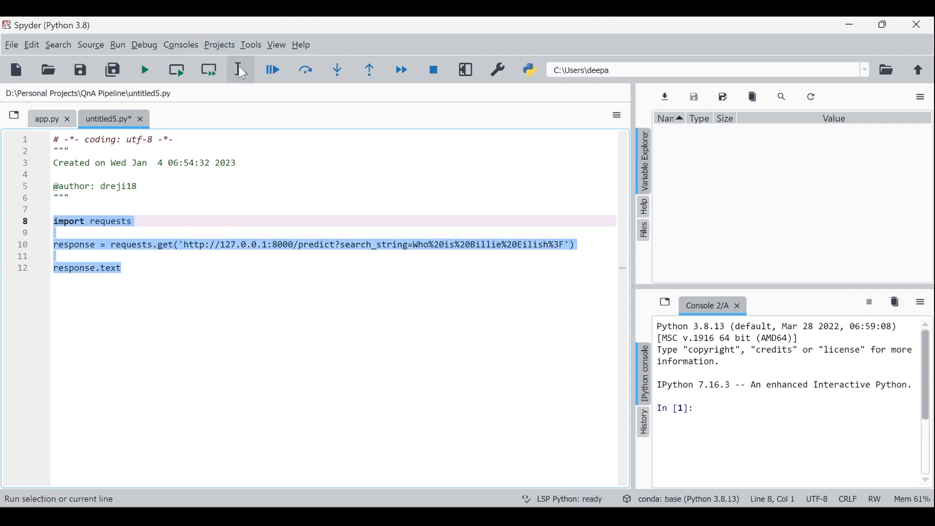
# Run the selected requests lines so the console prints singer, singer - songwriter, singer and songwriter, then glance at app.py and return.
pyautogui.click(240, 69)
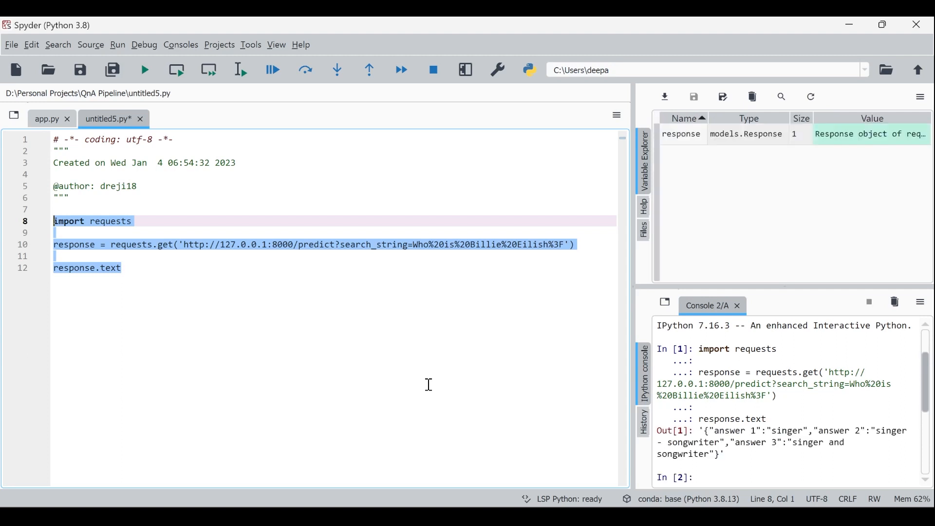
pyautogui.moveTo(718, 438)
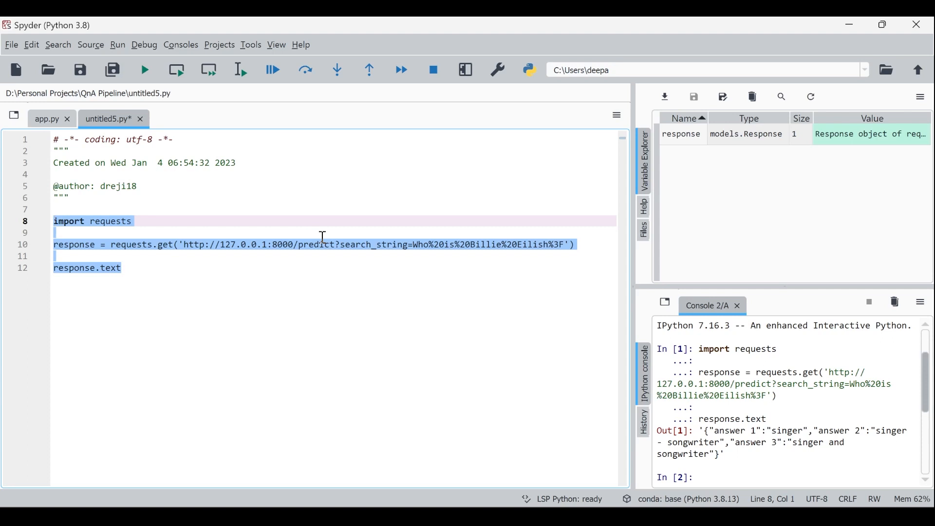
pyautogui.moveTo(268, 231)
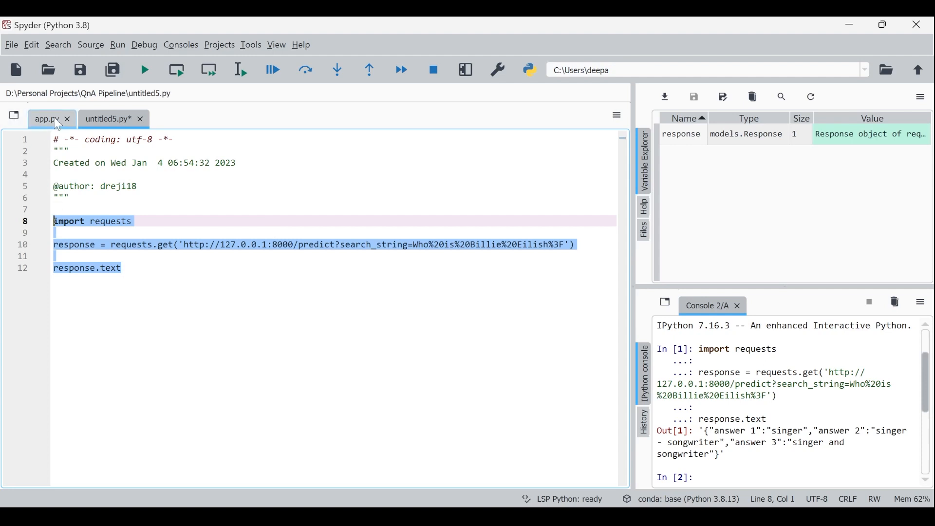
pyautogui.click(44, 118)
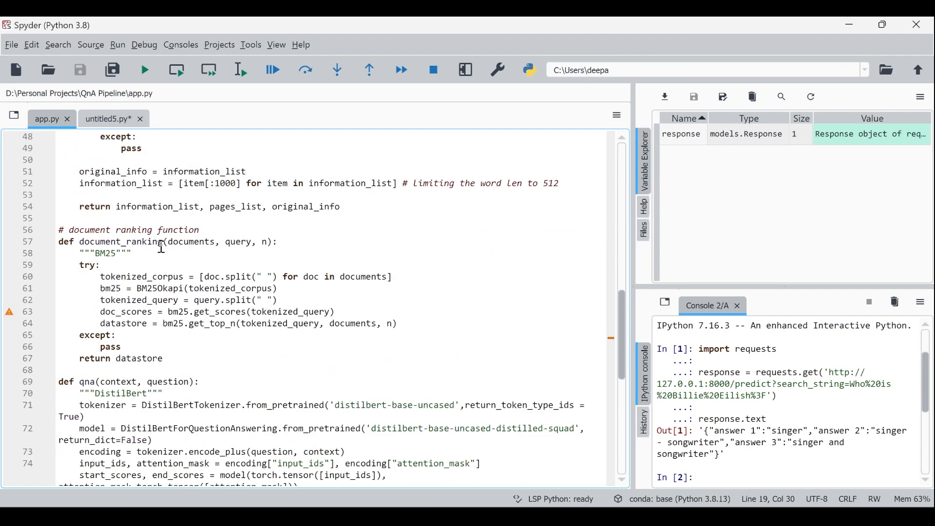
pyautogui.scroll(-3)
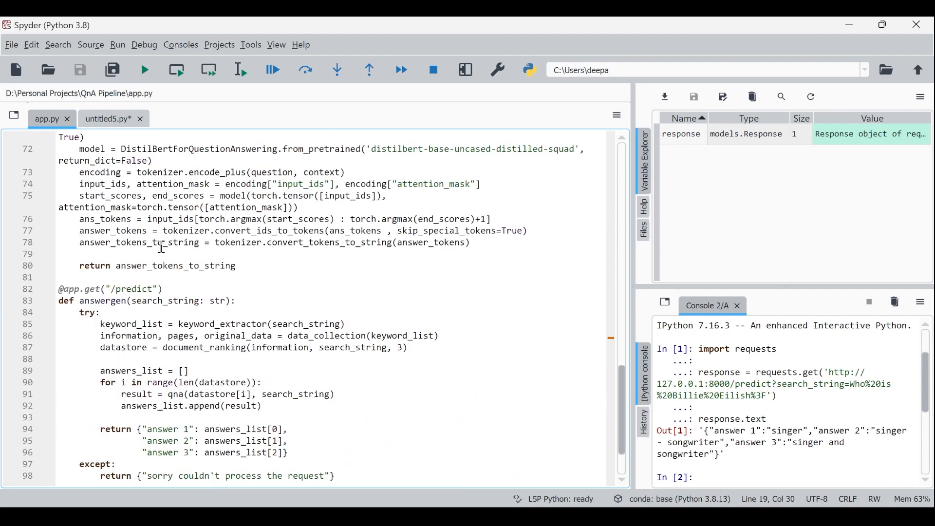
pyautogui.click(105, 118)
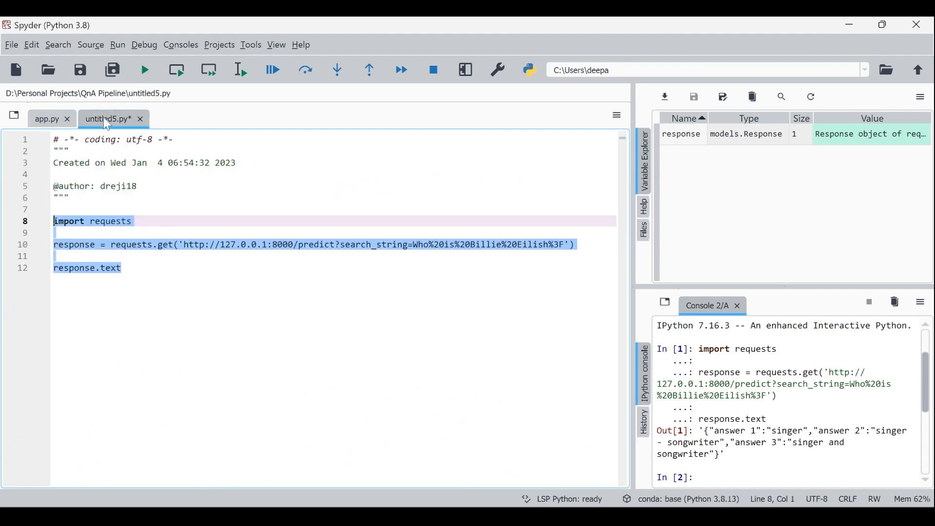
pyautogui.moveTo(216, 249)
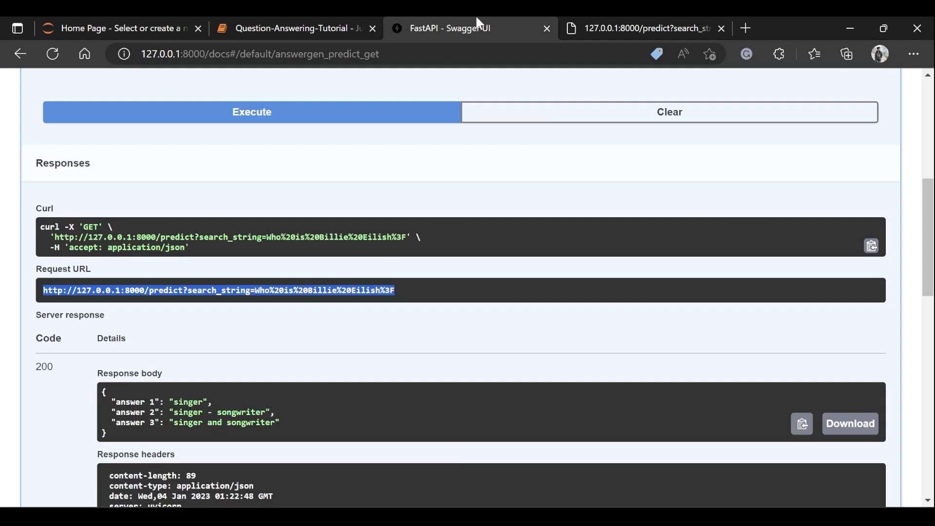
pyautogui.moveTo(492, 182)
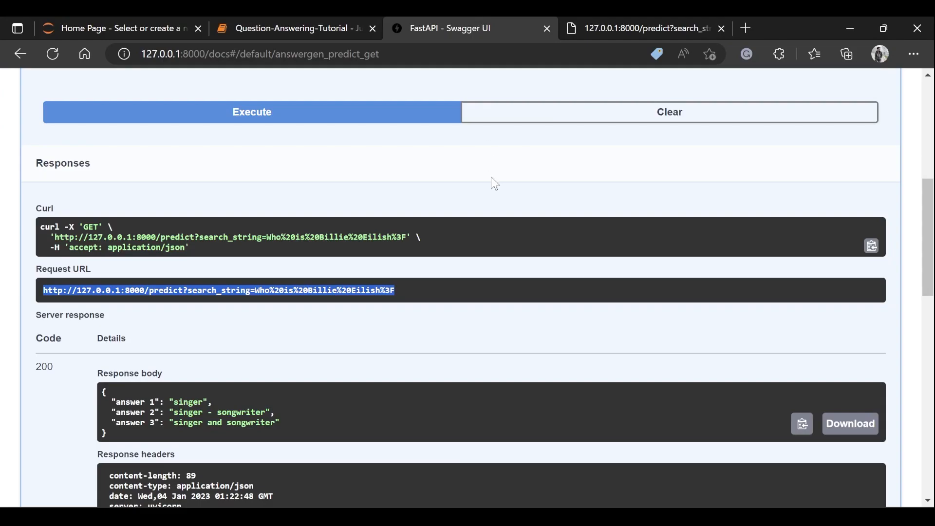